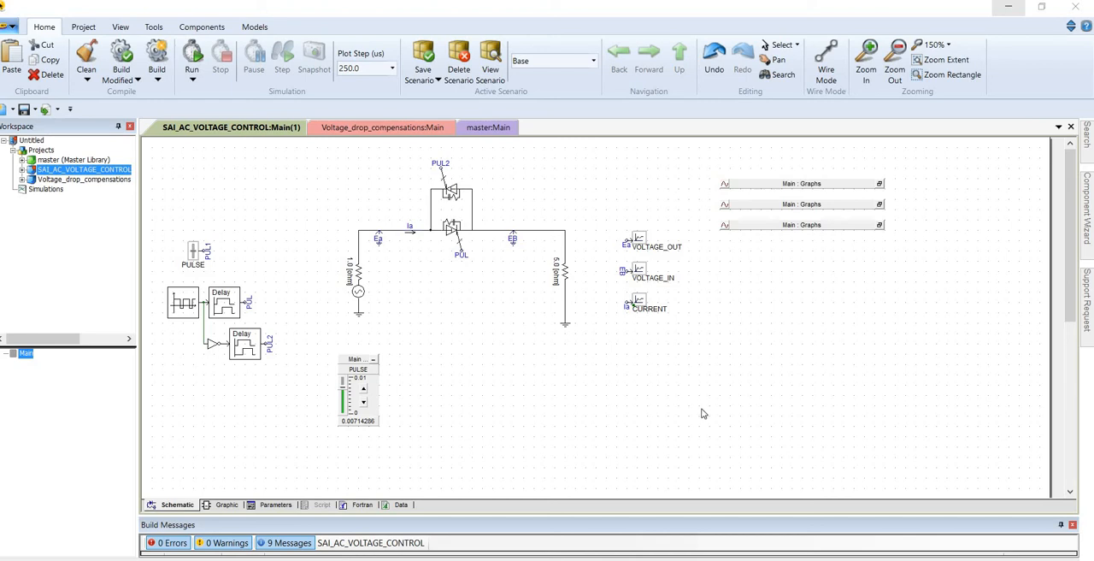
{"action": "mouse_move", "coordinate": [696, 424]}
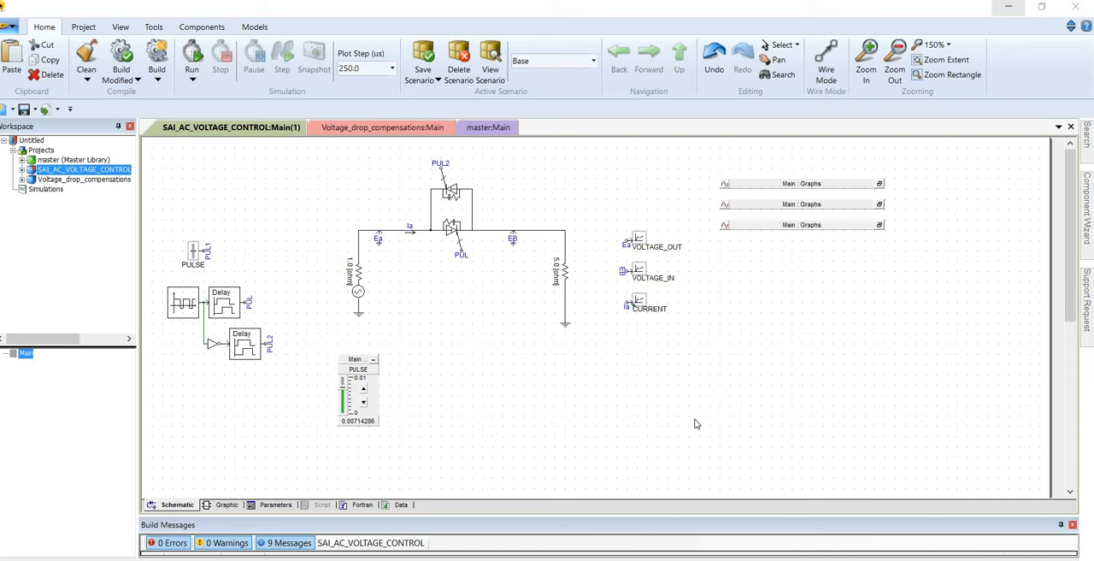
{"action": "mouse_move", "coordinate": [478, 280]}
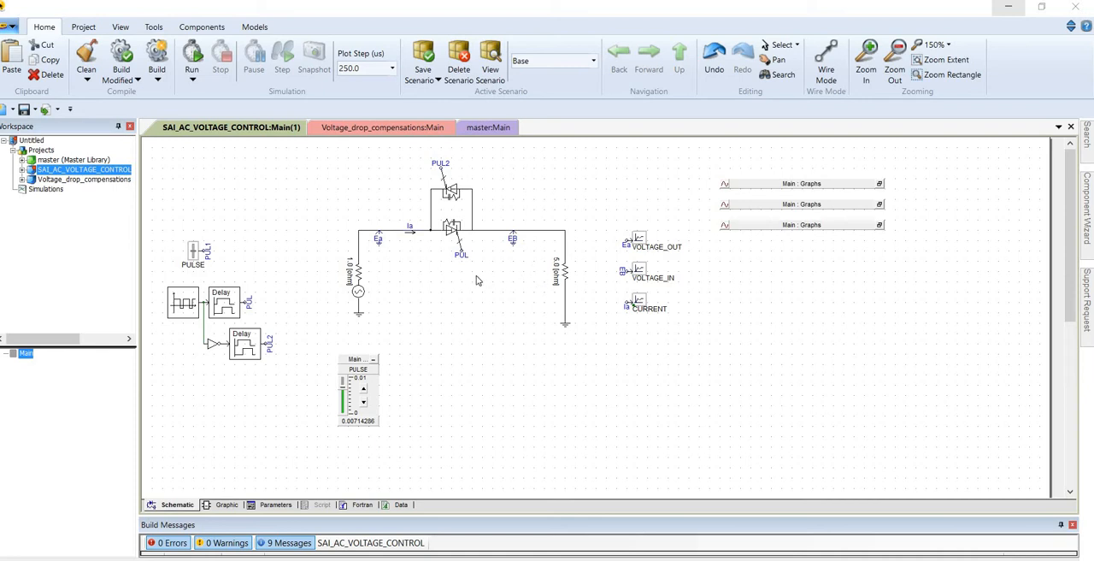
{"action": "mouse_move", "coordinate": [471, 237]}
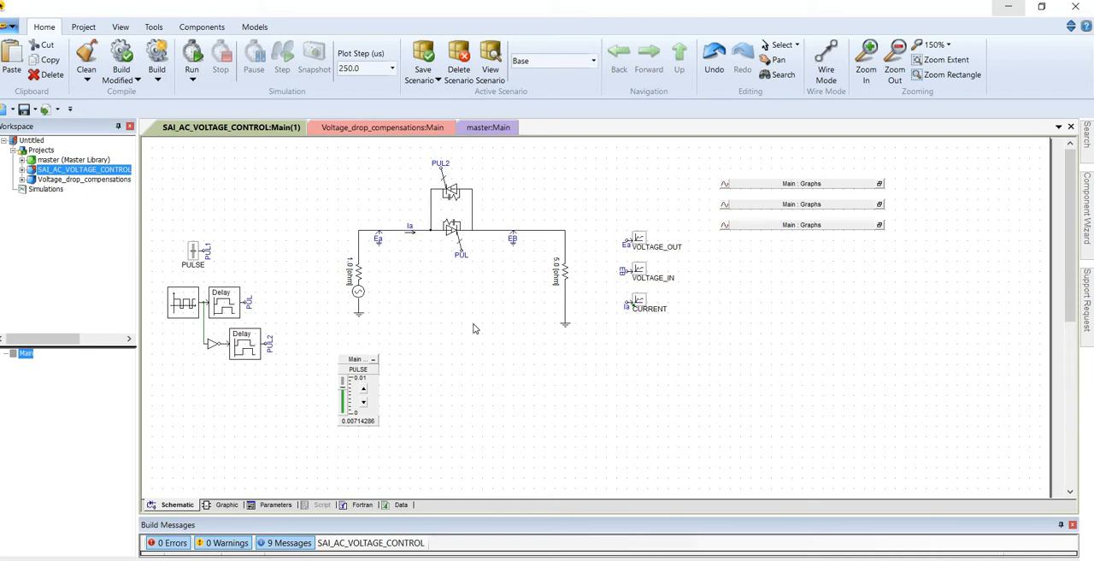
{"action": "mouse_move", "coordinate": [444, 408]}
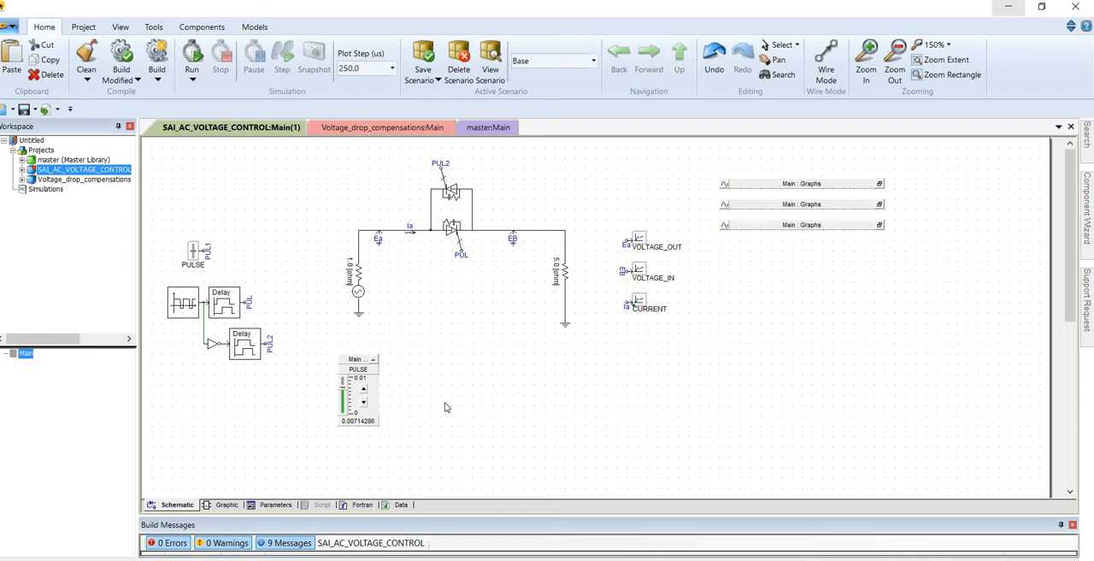
{"action": "mouse_move", "coordinate": [469, 450]}
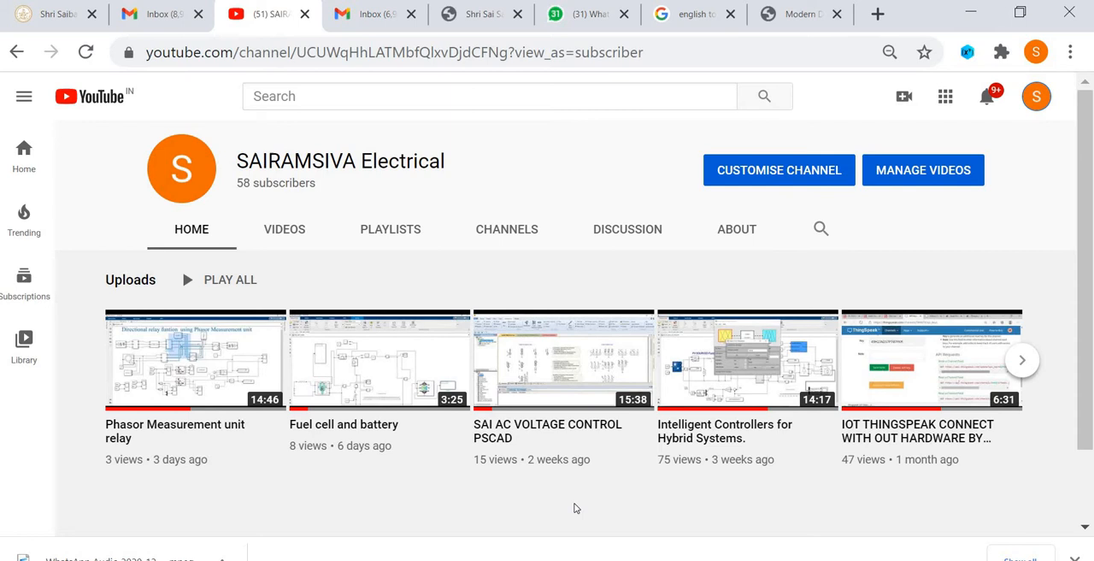
{"action": "mouse_move", "coordinate": [547, 359]}
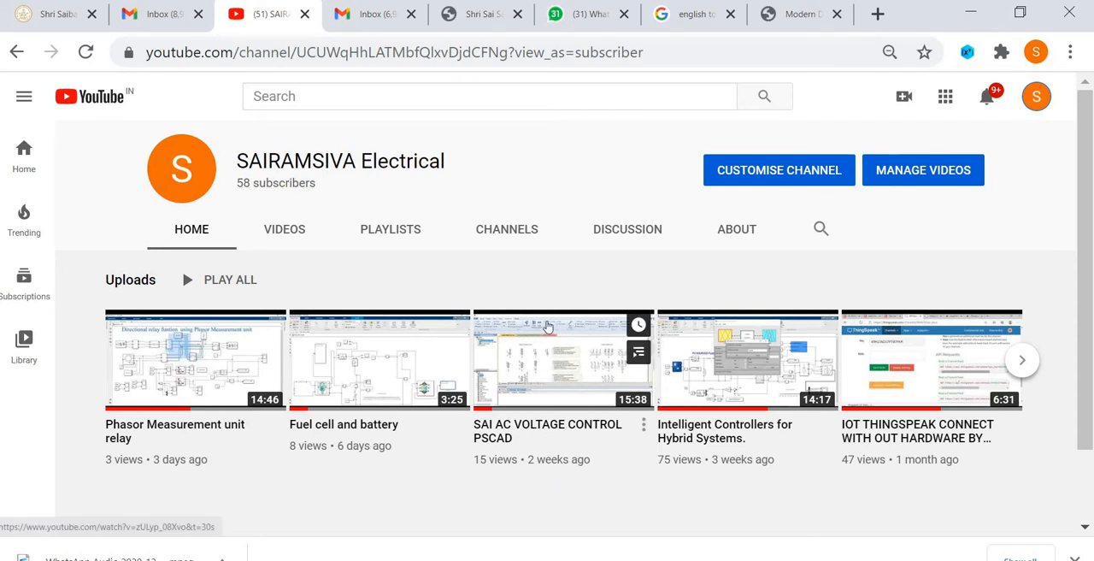
{"action": "mouse_move", "coordinate": [579, 317]}
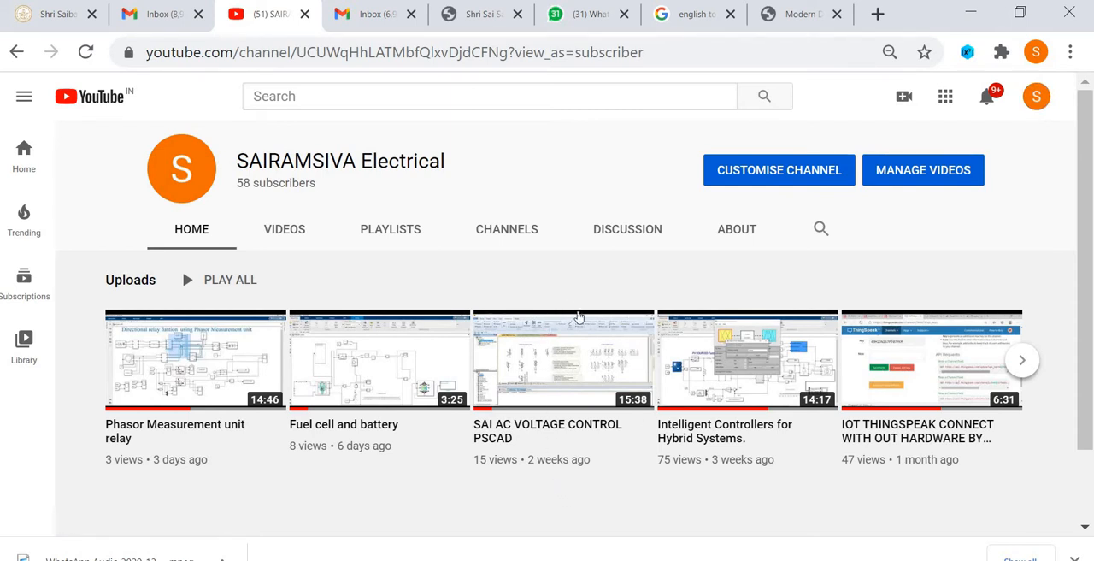
{"action": "mouse_move", "coordinate": [564, 359]}
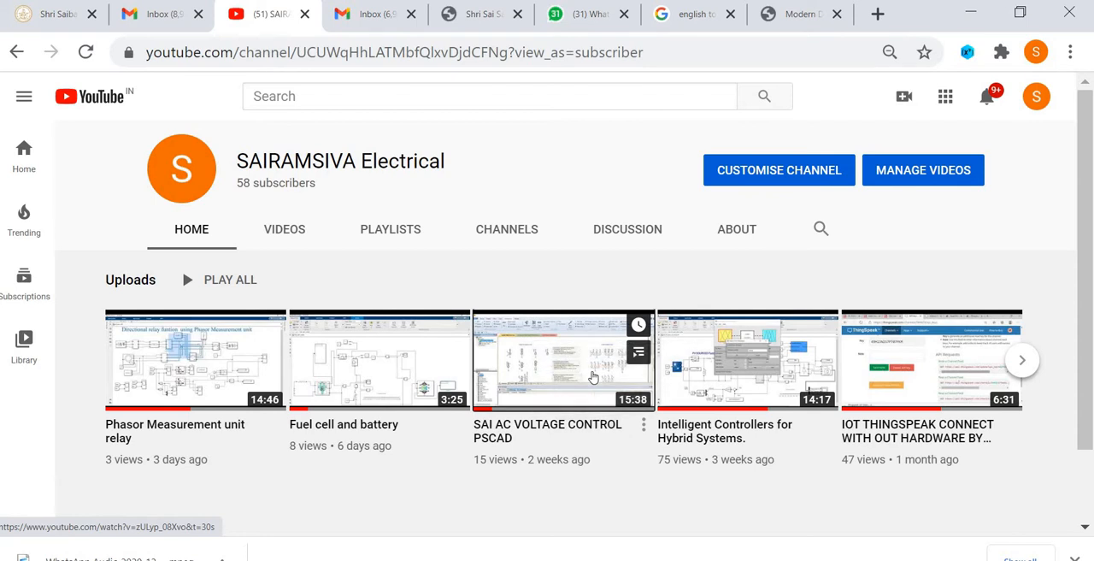
{"action": "mouse_move", "coordinate": [524, 399]}
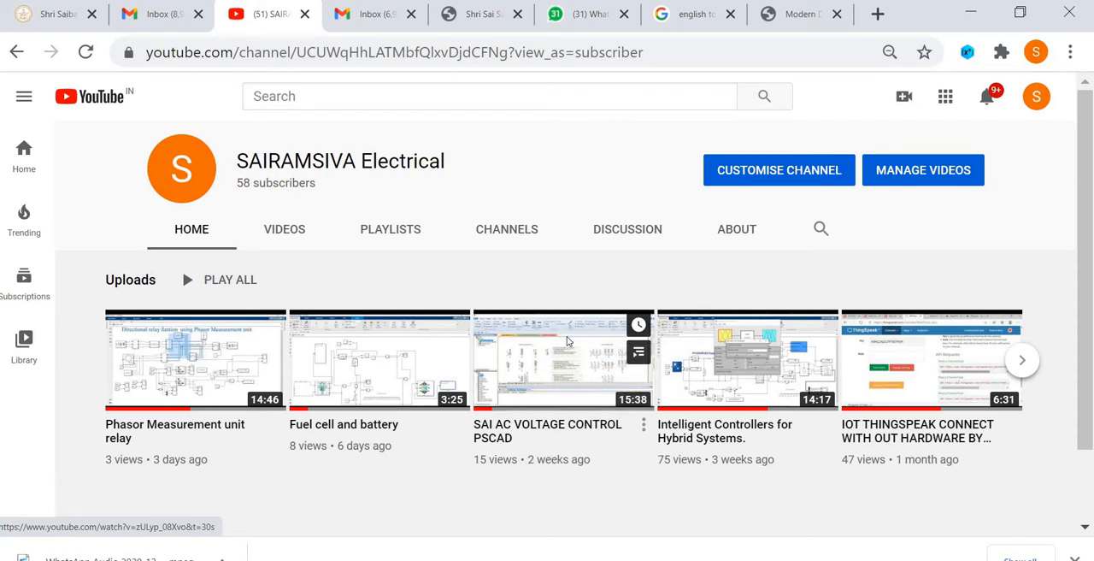
Step: Switch from the YouTube page back to the PSCAD back-to-back GTO schematic
{"action": "left_click", "coordinate": [564, 360]}
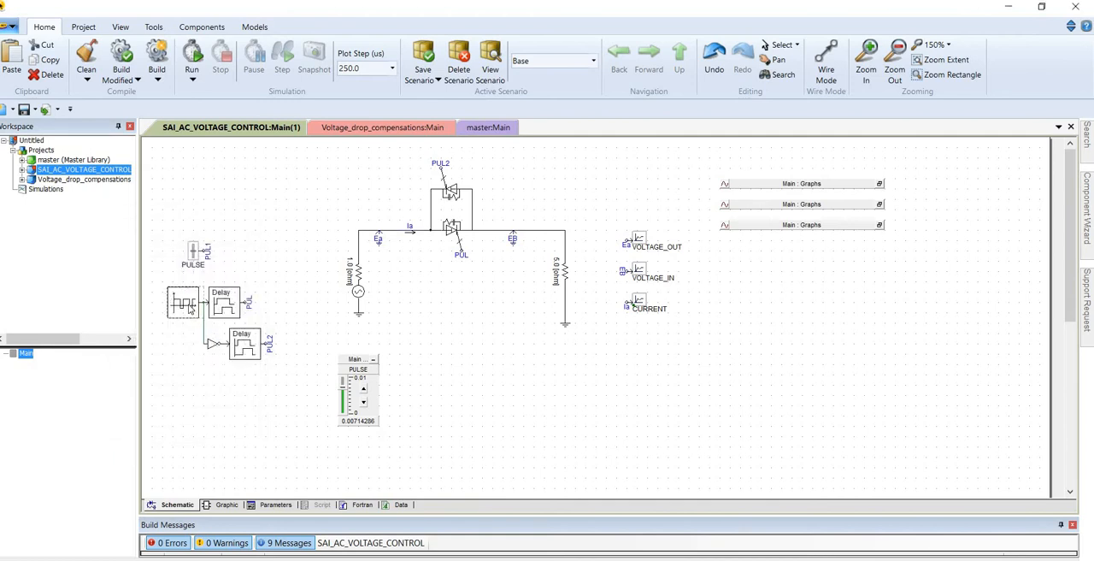
{"action": "double_click", "coordinate": [192, 254]}
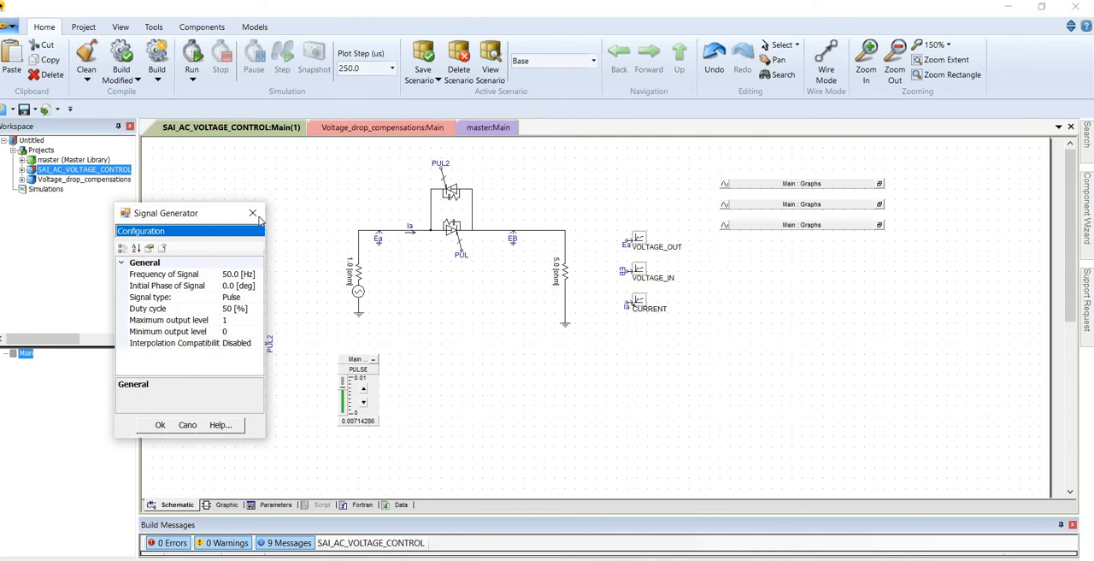
{"action": "left_click", "coordinate": [253, 212]}
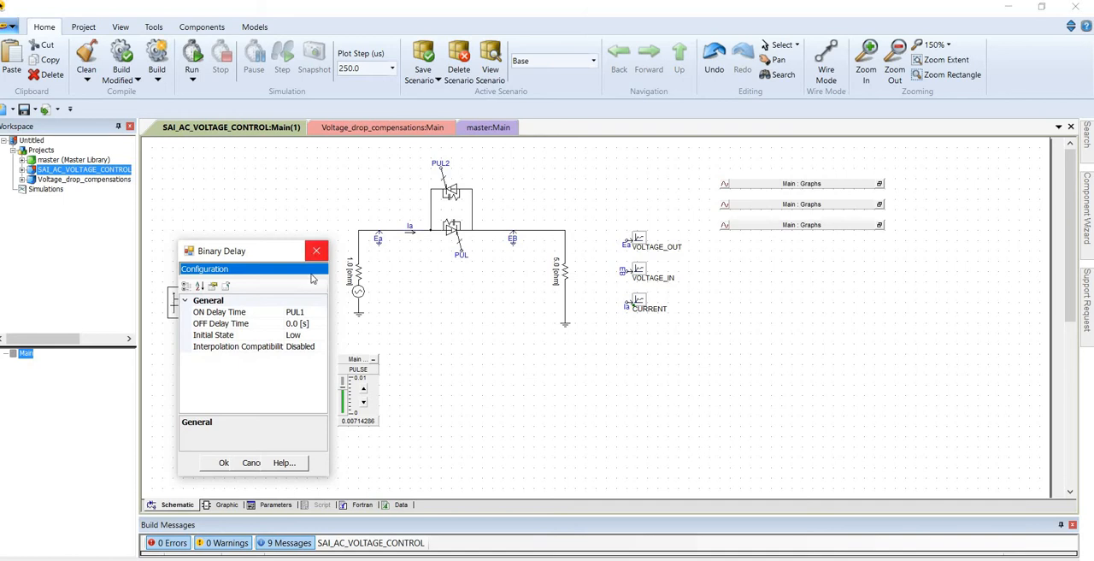
{"action": "mouse_move", "coordinate": [312, 316]}
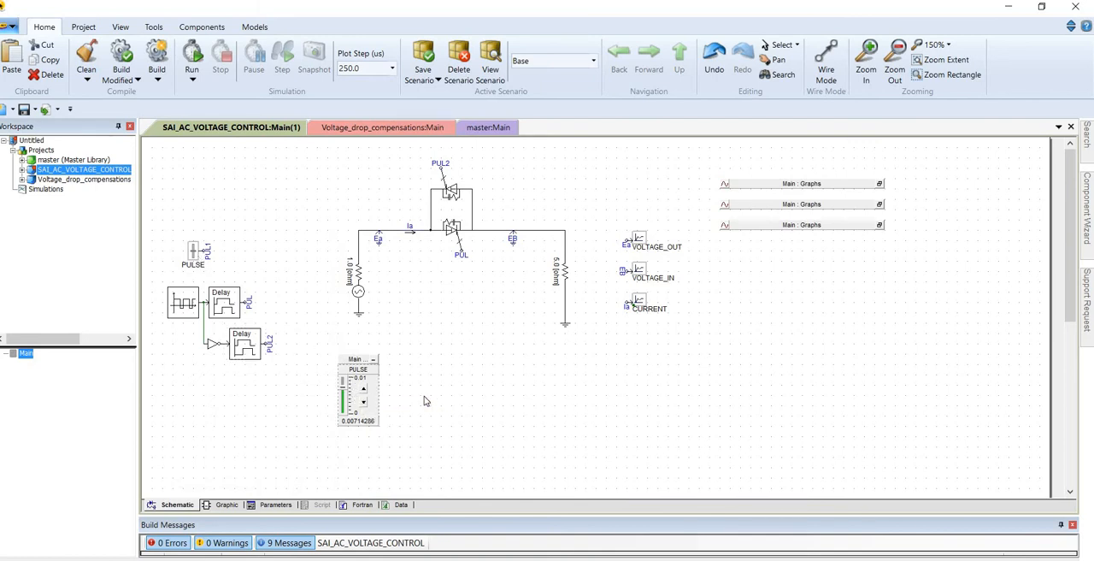
{"action": "mouse_move", "coordinate": [900, 190]}
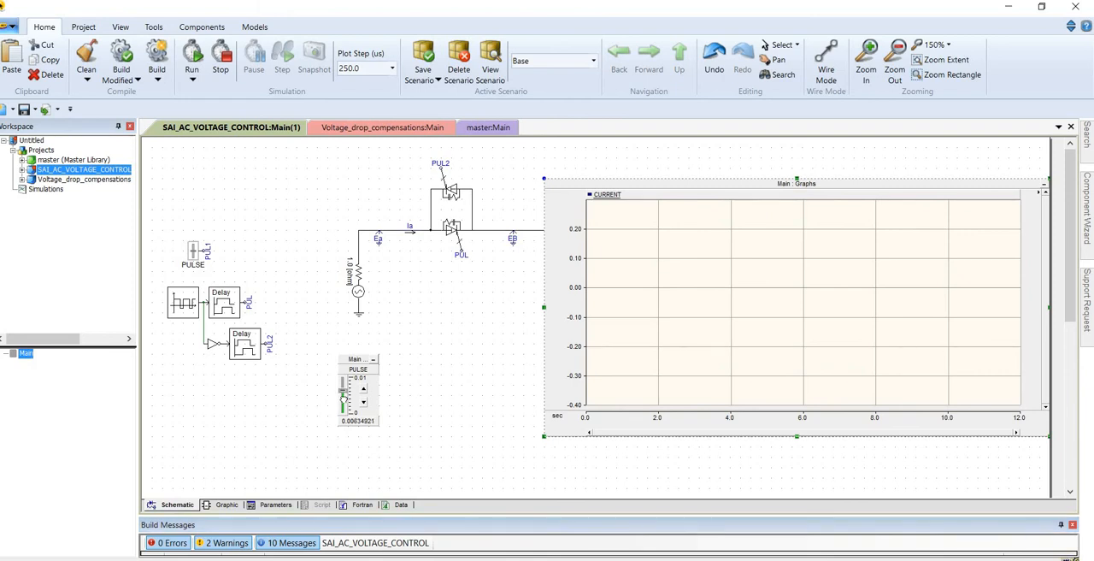
Step: Run the simulation and zoom the CURRENT plot to 0–10 s, then 3.8–4.9 s
{"action": "left_click", "coordinate": [191, 56]}
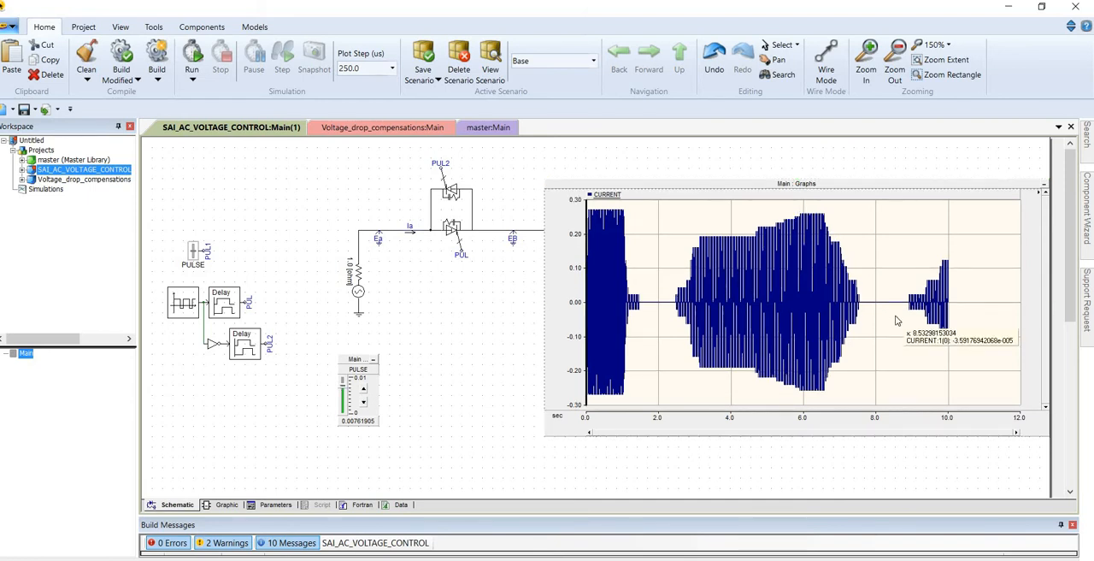
{"action": "mouse_move", "coordinate": [804, 224]}
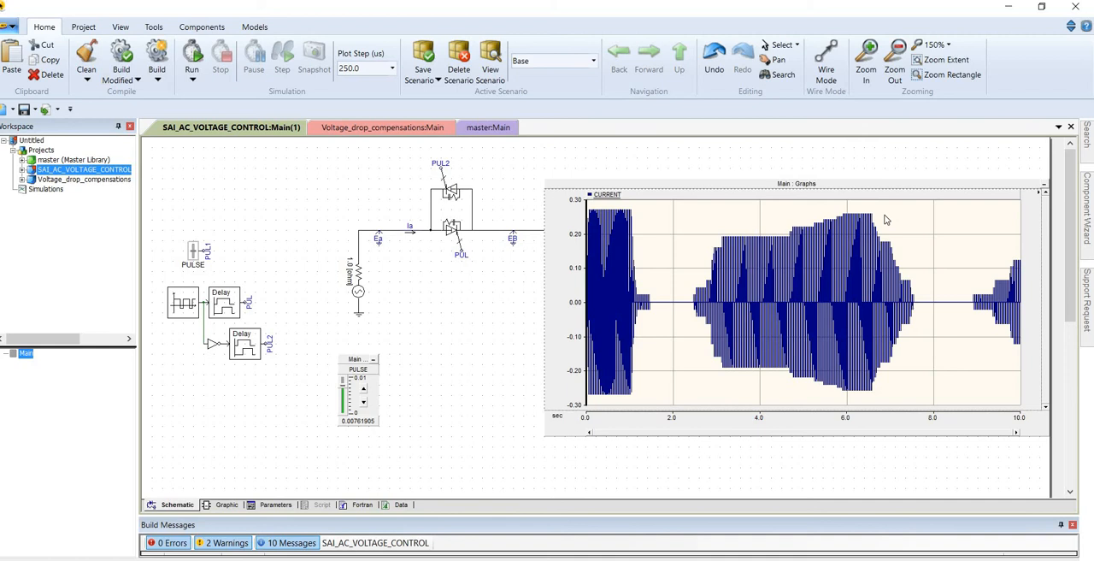
{"action": "left_click_drag", "start_coordinate": [887, 219], "coordinate": [922, 419]}
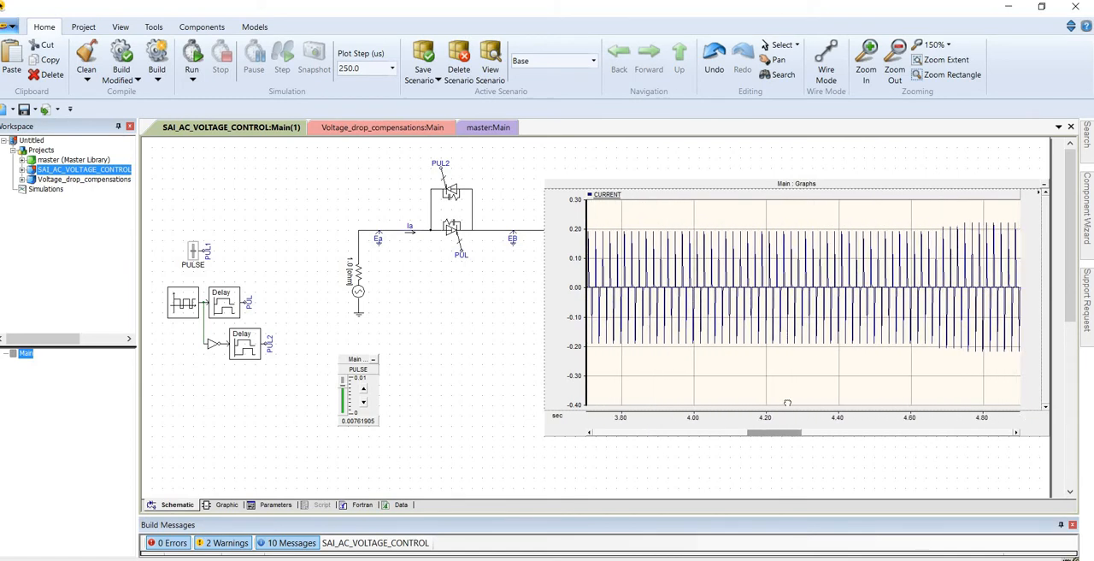
{"action": "left_click_drag", "start_coordinate": [774, 431], "coordinate": [754, 435]}
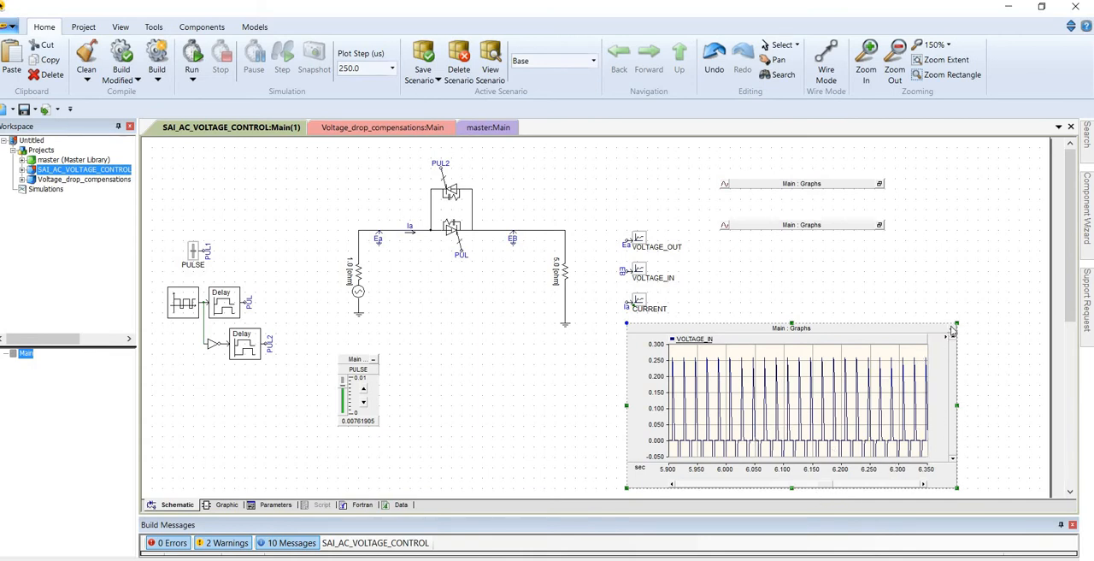
{"action": "mouse_move", "coordinate": [947, 333]}
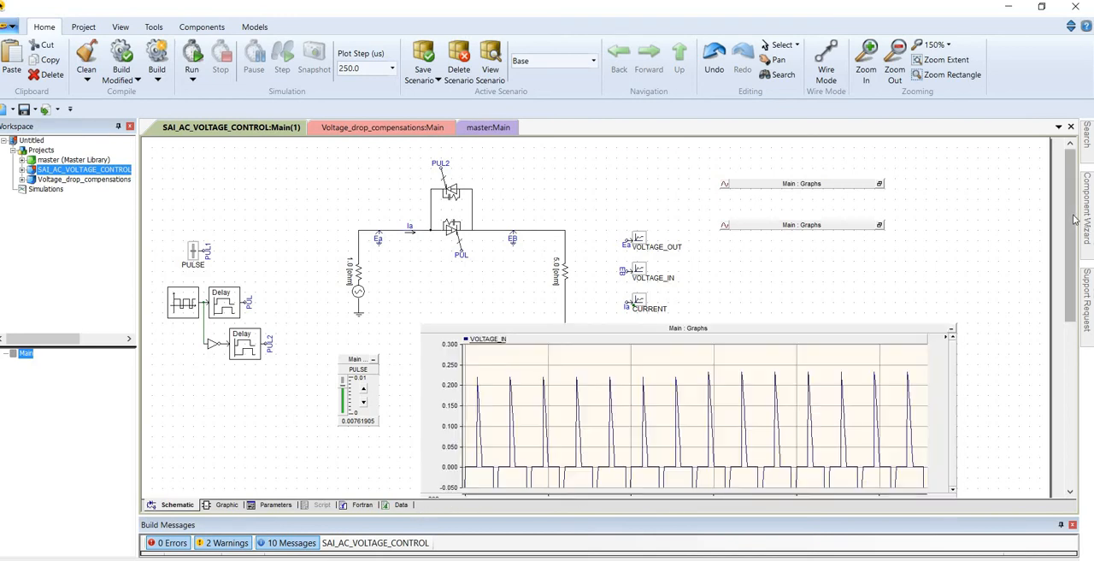
Step: Scroll to the VOLTAGE_IN graph, select it and enlarge its frame
{"action": "scroll", "scroll_direction": "down", "scroll_amount": 3}
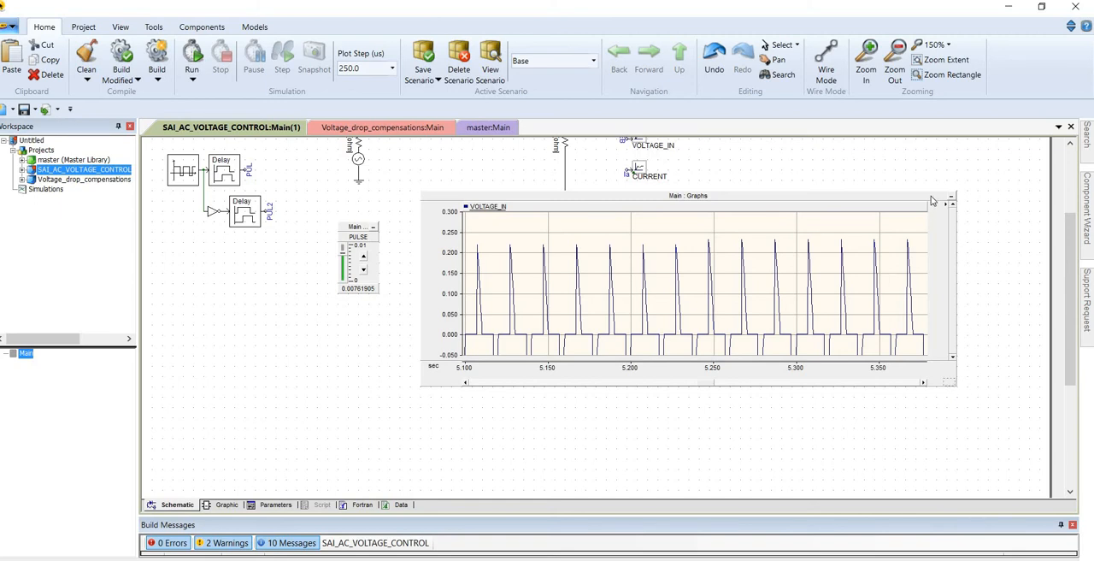
{"action": "left_click", "coordinate": [688, 290]}
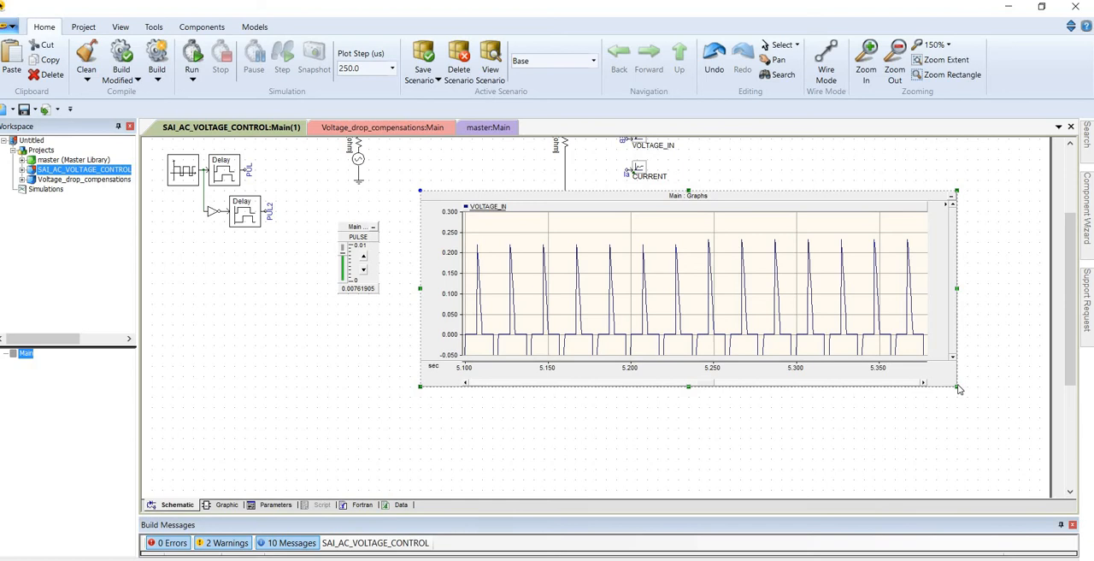
{"action": "left_click_drag", "start_coordinate": [957, 386], "coordinate": [1017, 470]}
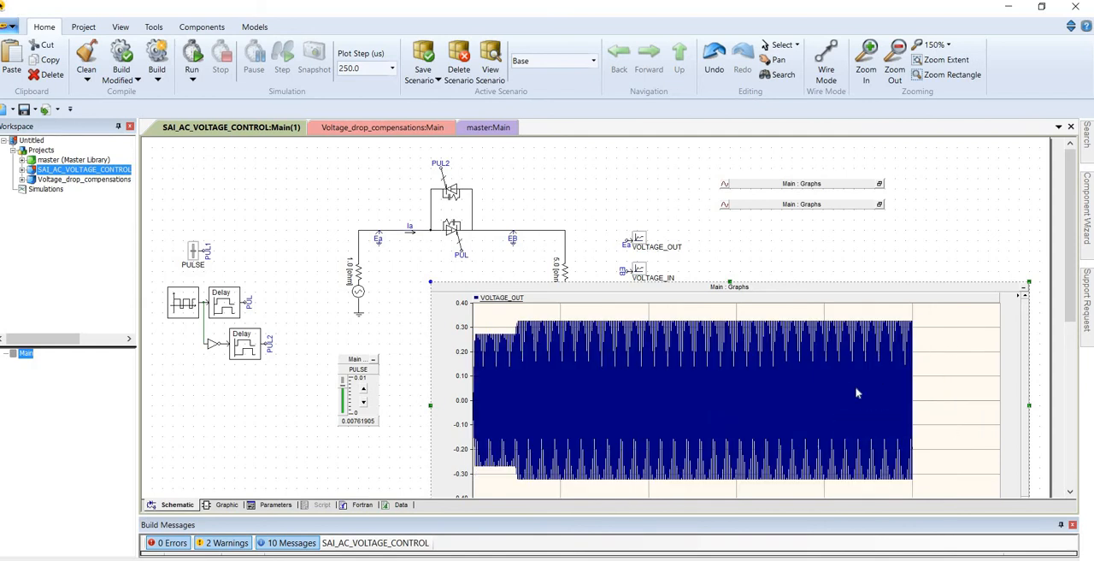
{"action": "mouse_move", "coordinate": [780, 346]}
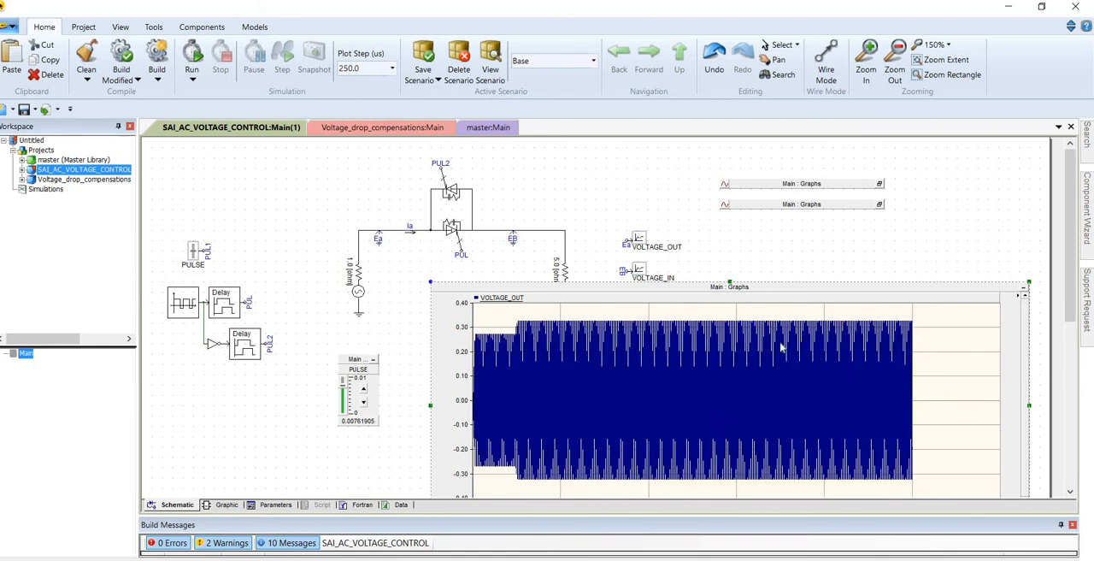
Step: Zoom the VOLTAGE_OUT plot into individual output voltage cycles near ±0.3
{"action": "left_click_drag", "start_coordinate": [734, 308], "coordinate": [779, 494]}
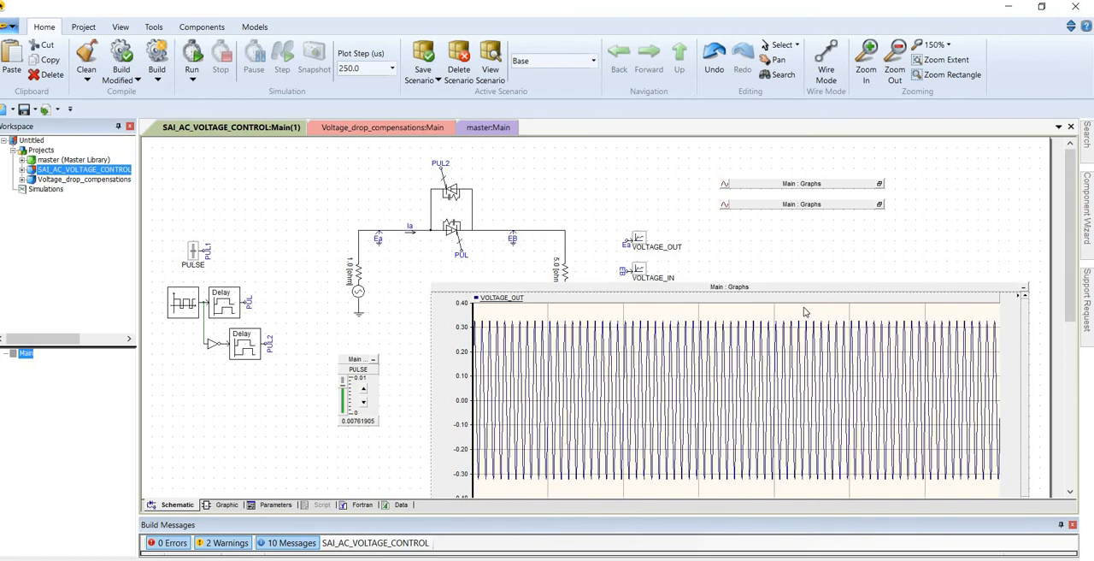
{"action": "mouse_move", "coordinate": [733, 323]}
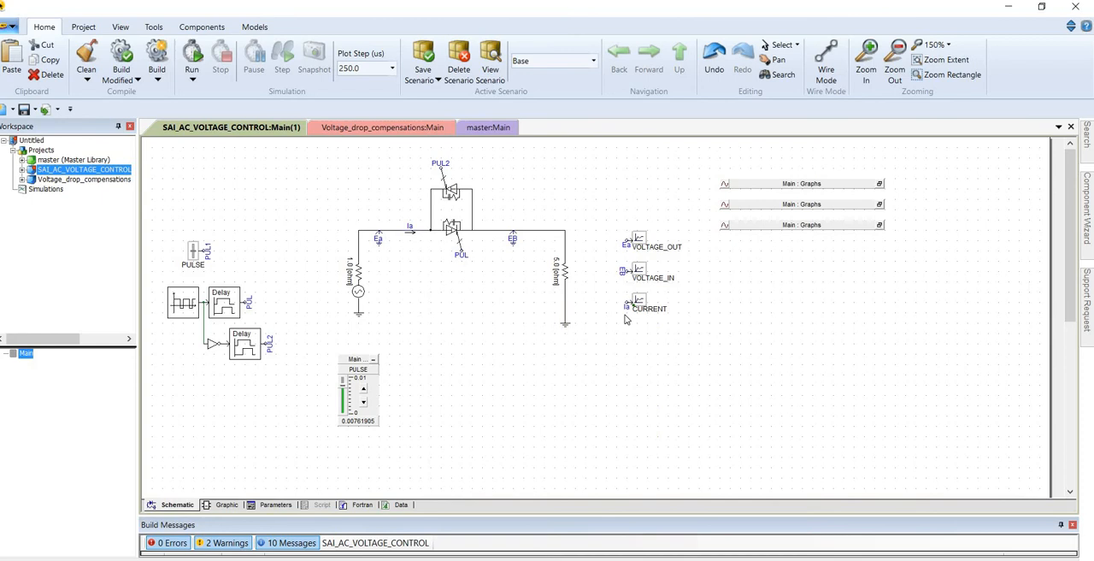
{"action": "mouse_move", "coordinate": [483, 288]}
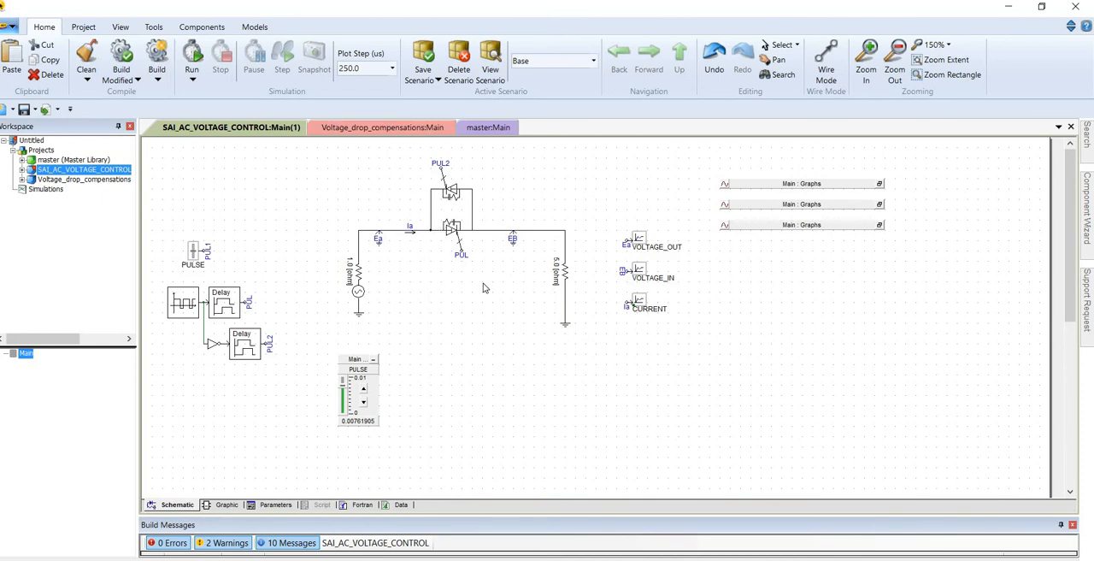
{"action": "mouse_move", "coordinate": [476, 360]}
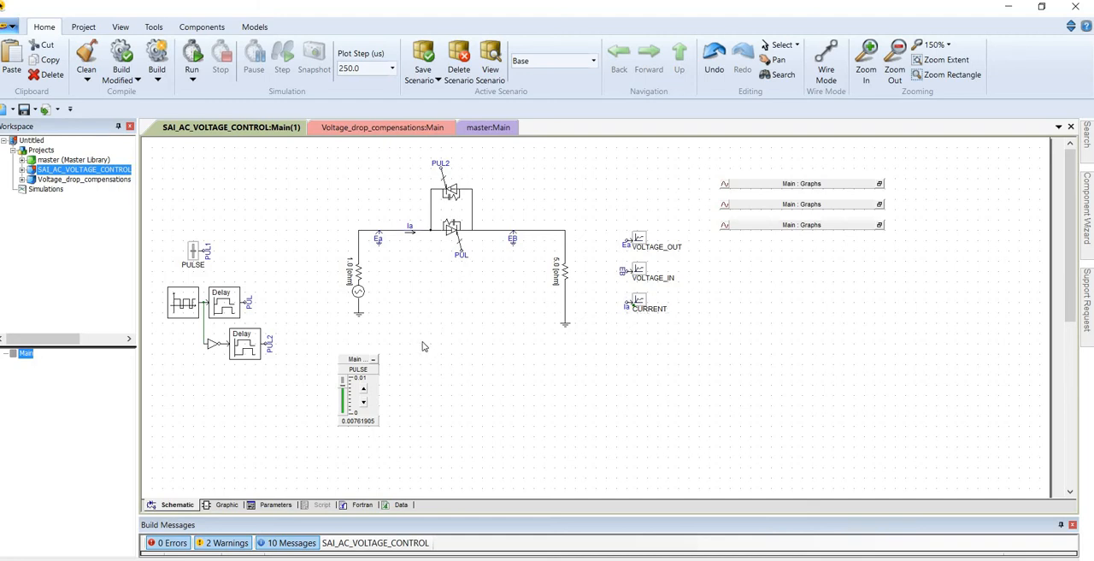
{"action": "mouse_move", "coordinate": [524, 317]}
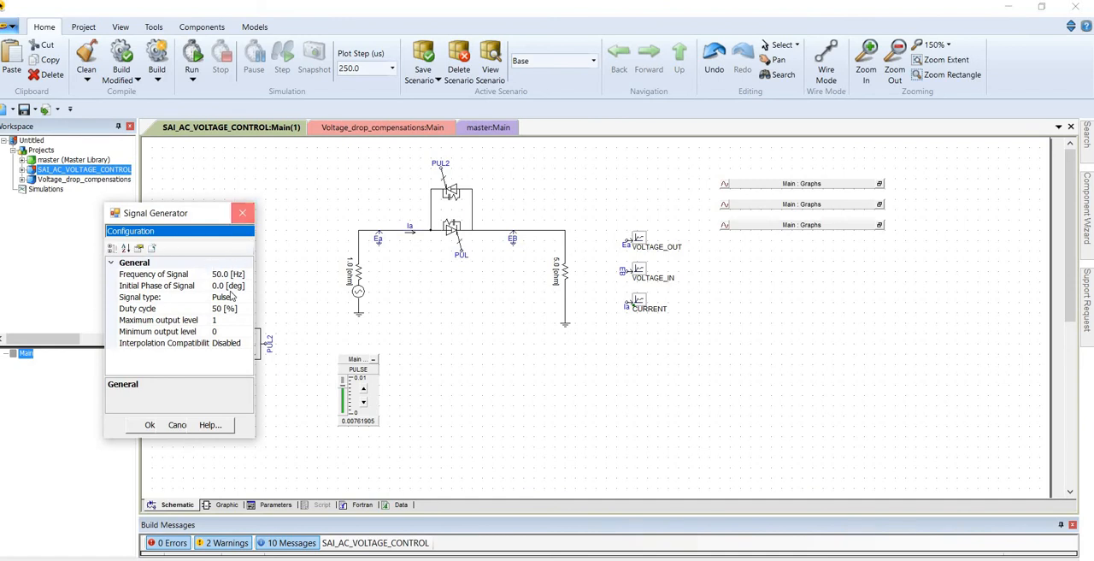
Step: Close the pulse generator settings and verify the first Binary Delay's ON delay time is PUL1
{"action": "left_click", "coordinate": [149, 425]}
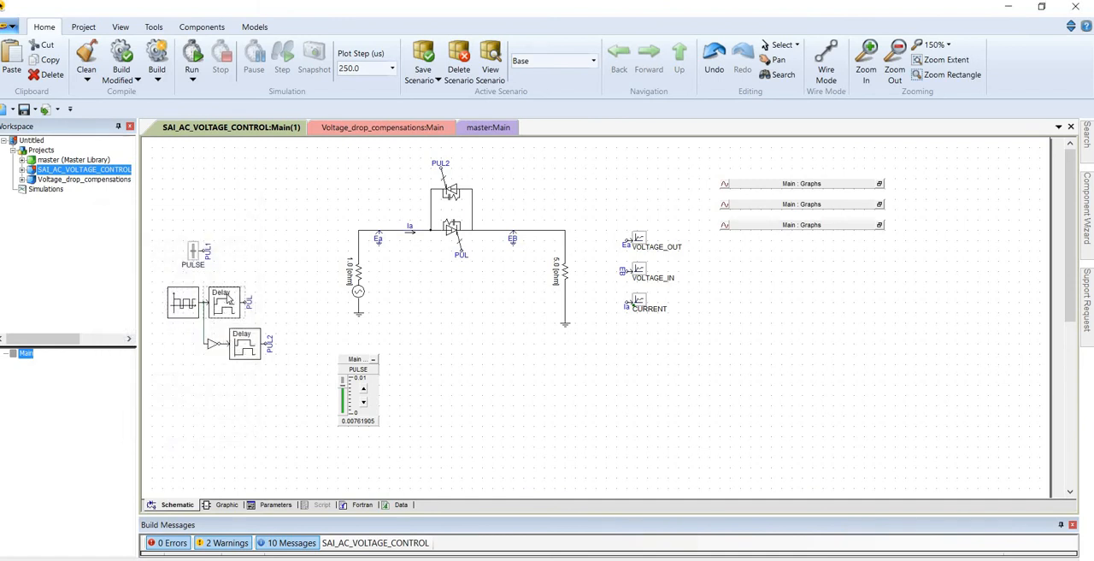
{"action": "double_click", "coordinate": [221, 302]}
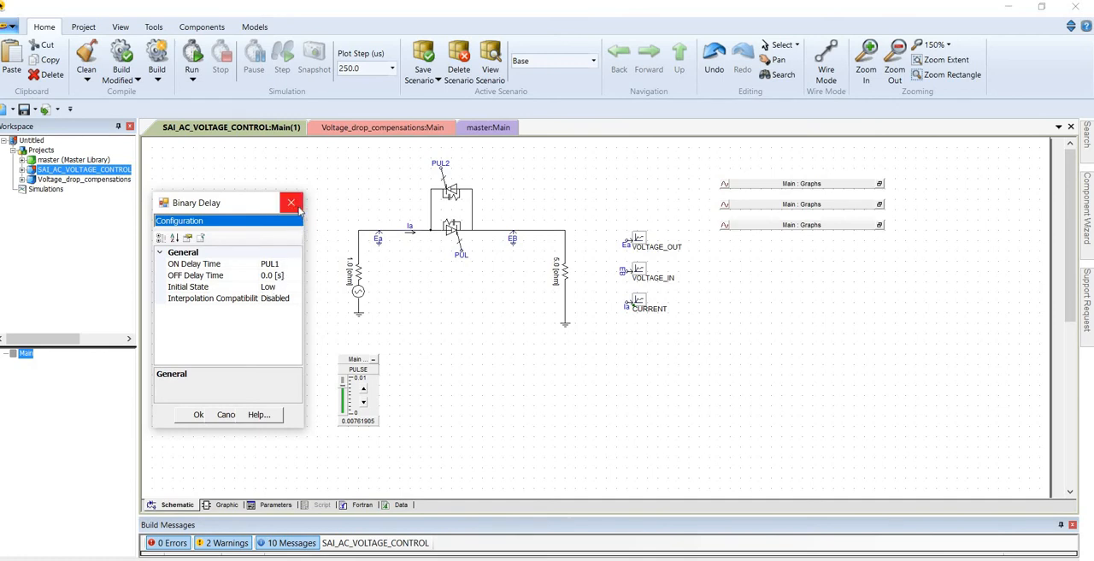
{"action": "left_click", "coordinate": [292, 202]}
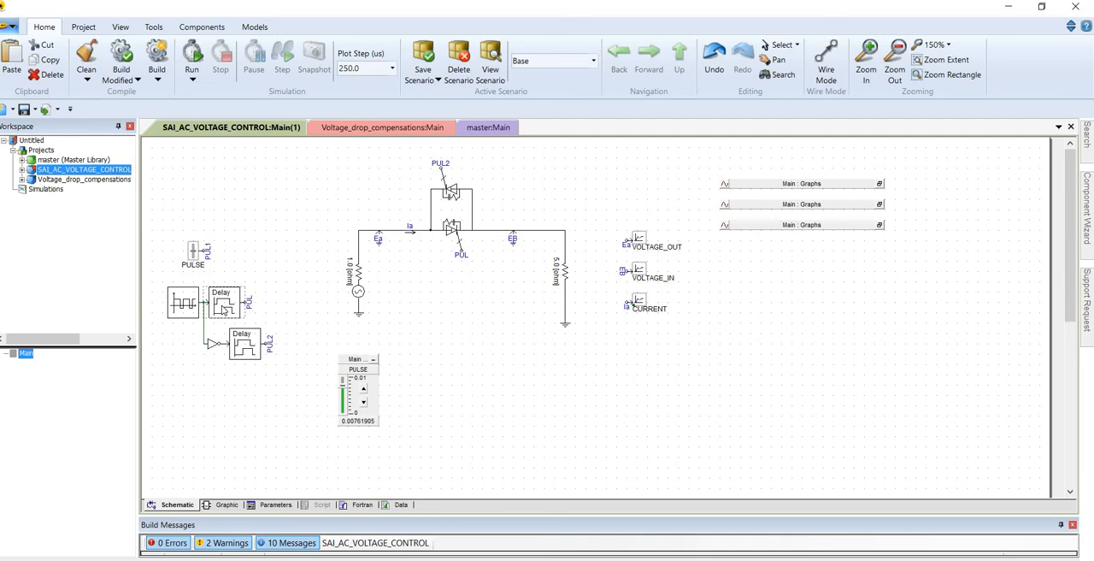
{"action": "mouse_move", "coordinate": [224, 307]}
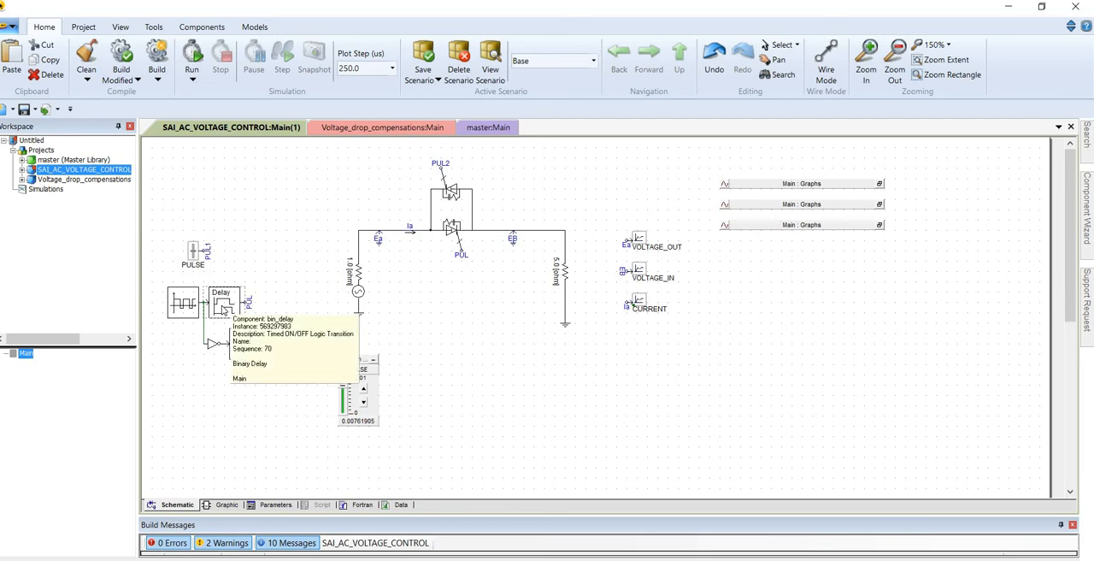
{"action": "double_click", "coordinate": [221, 299]}
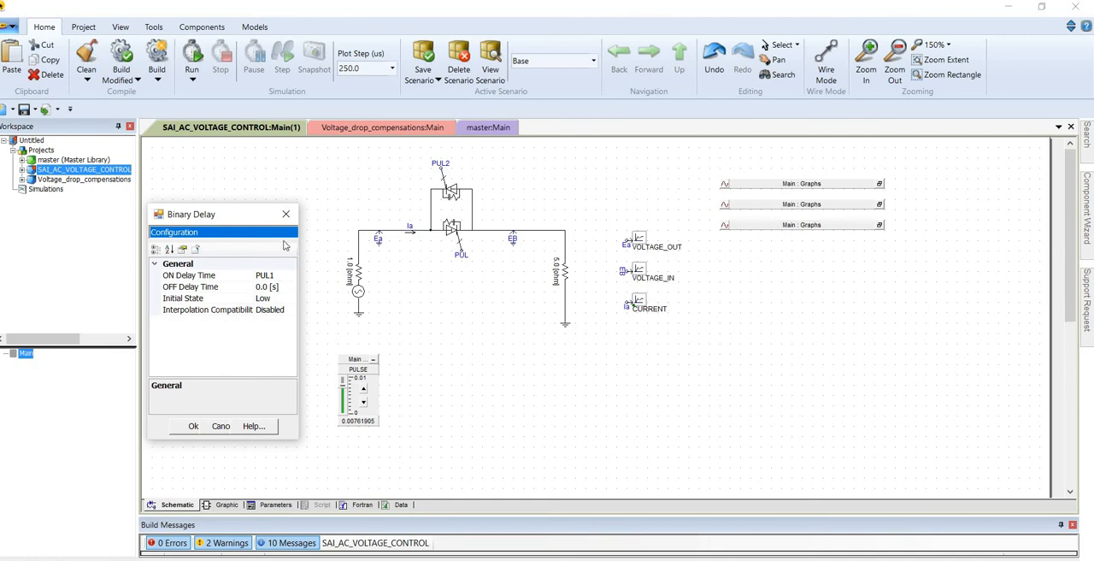
{"action": "left_click", "coordinate": [193, 425]}
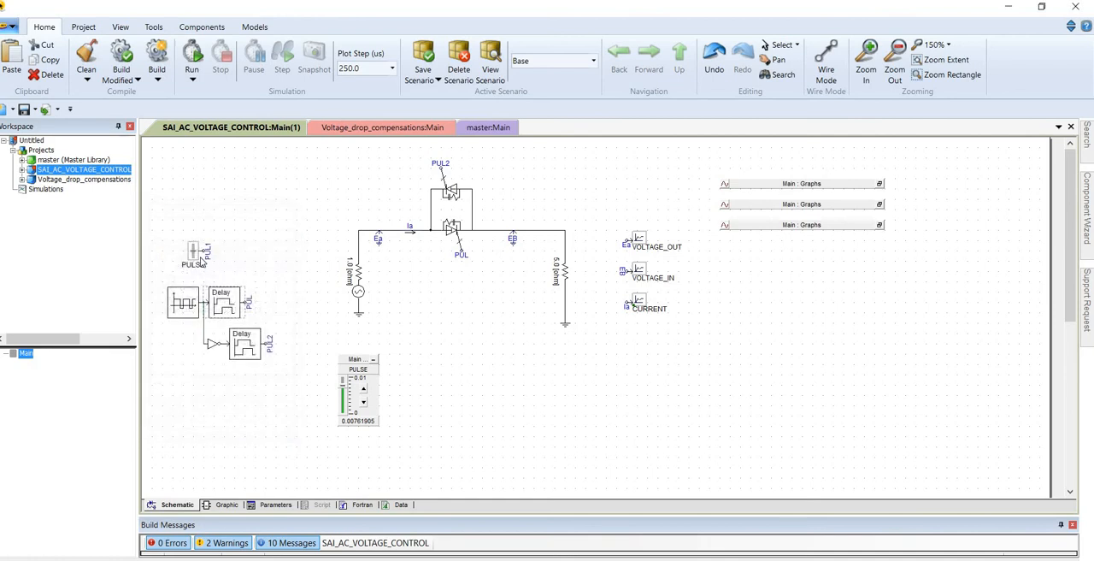
{"action": "mouse_move", "coordinate": [197, 256]}
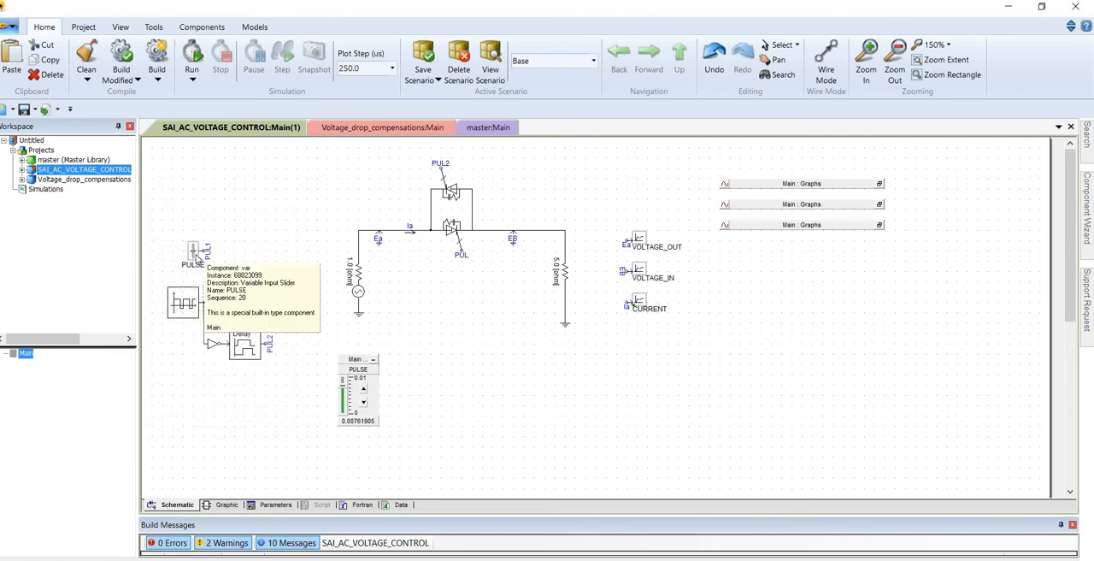
Step: Give the PULSE slider maximum 0.01, minimum 0.0 and initial value 0.005
{"action": "double_click", "coordinate": [194, 254]}
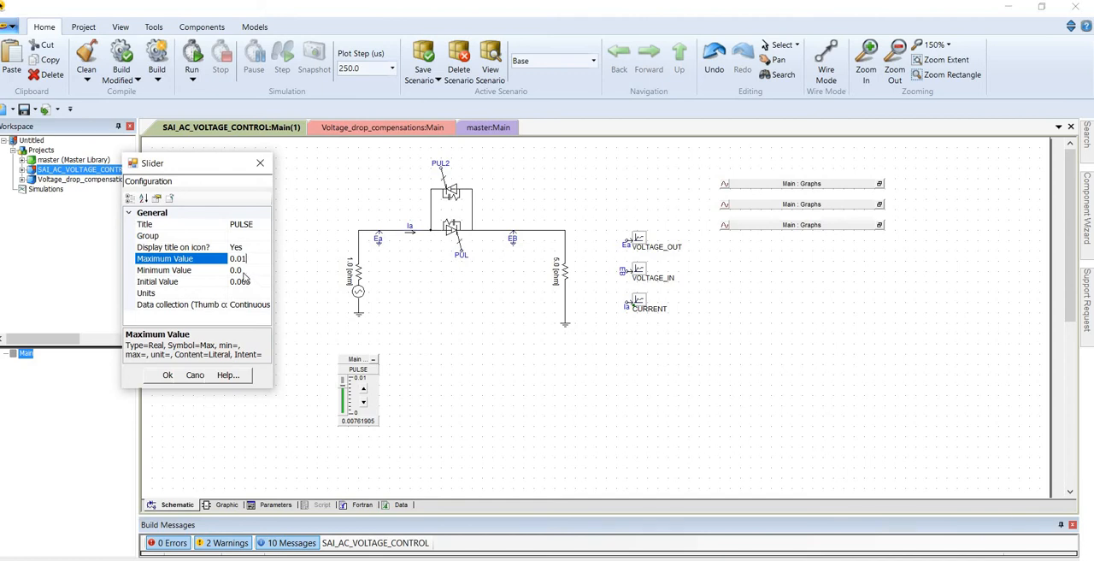
{"action": "left_click", "coordinate": [164, 270]}
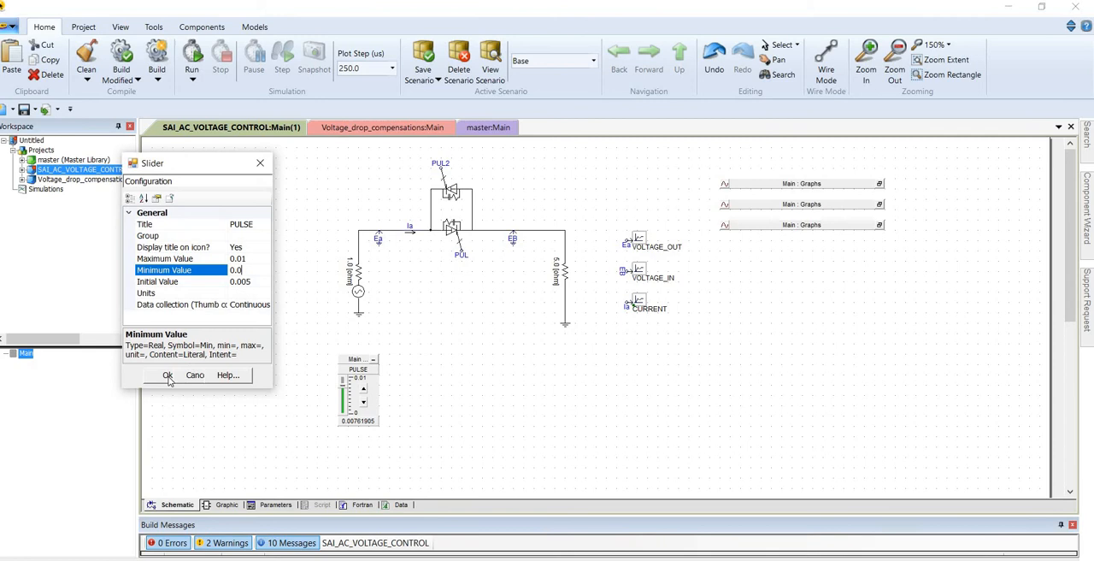
{"action": "left_click", "coordinate": [168, 375]}
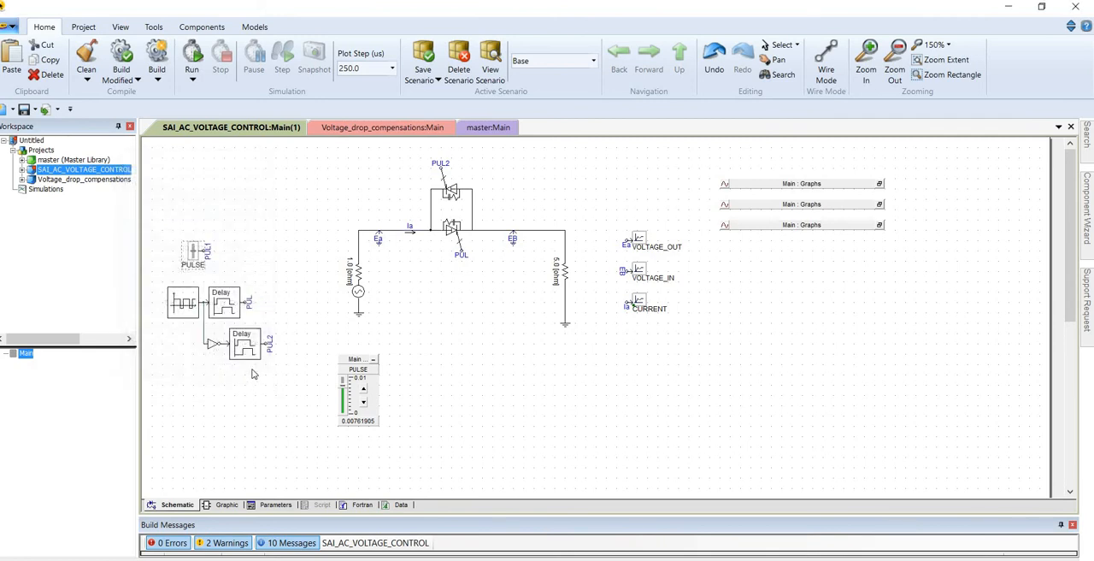
{"action": "double_click", "coordinate": [244, 304]}
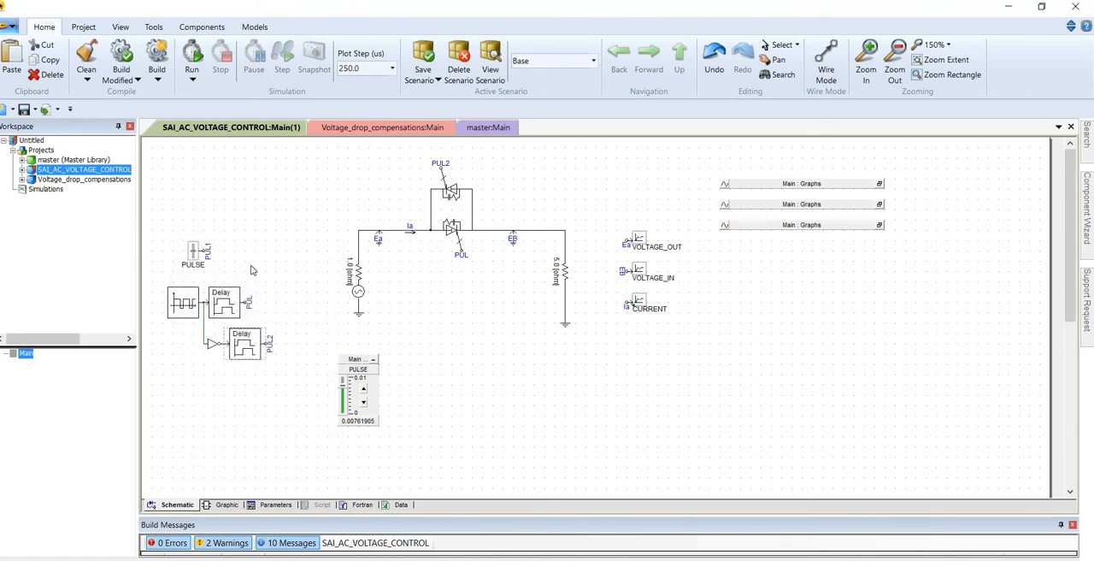
{"action": "left_click", "coordinate": [194, 254]}
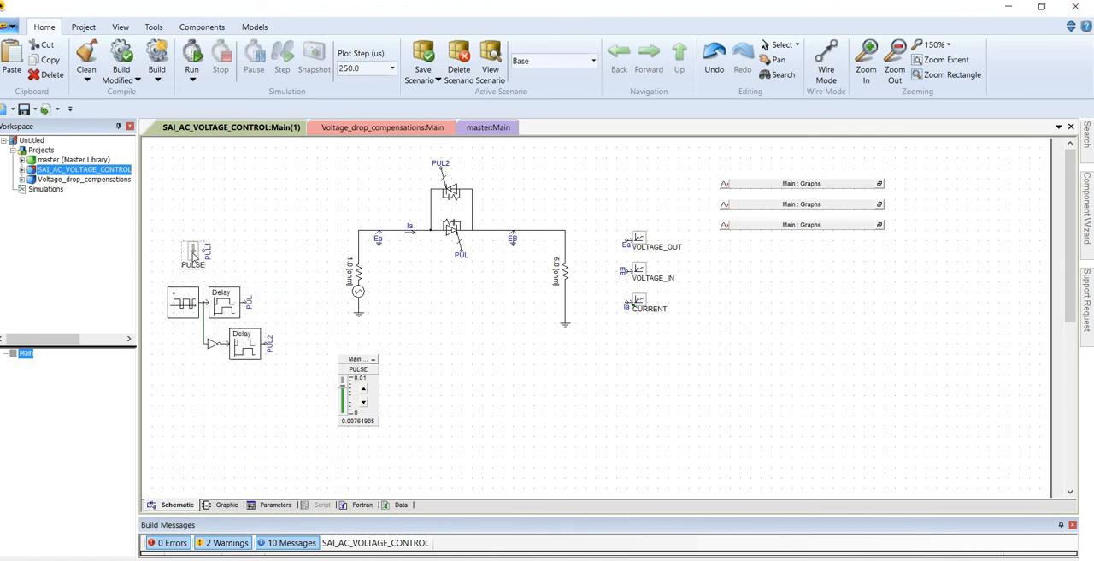
{"action": "right_click", "coordinate": [192, 254]}
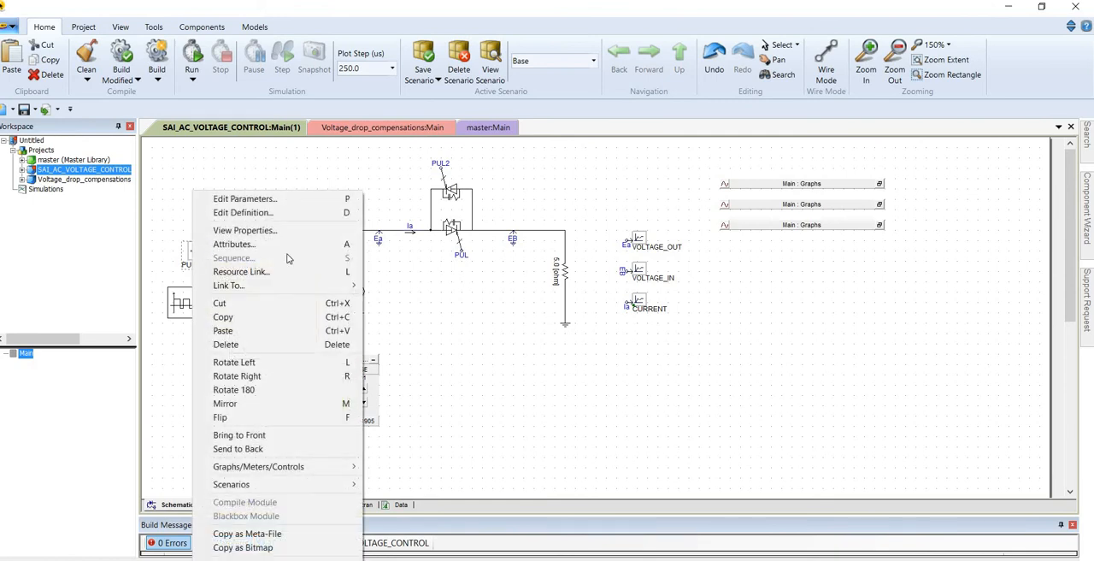
{"action": "mouse_move", "coordinate": [259, 466]}
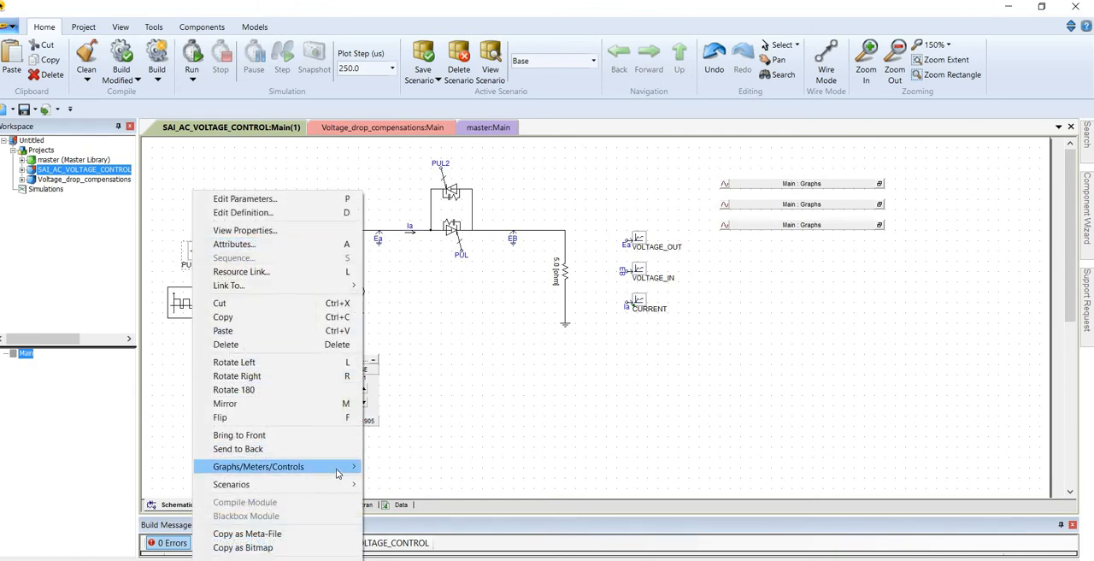
{"action": "mouse_move", "coordinate": [258, 466]}
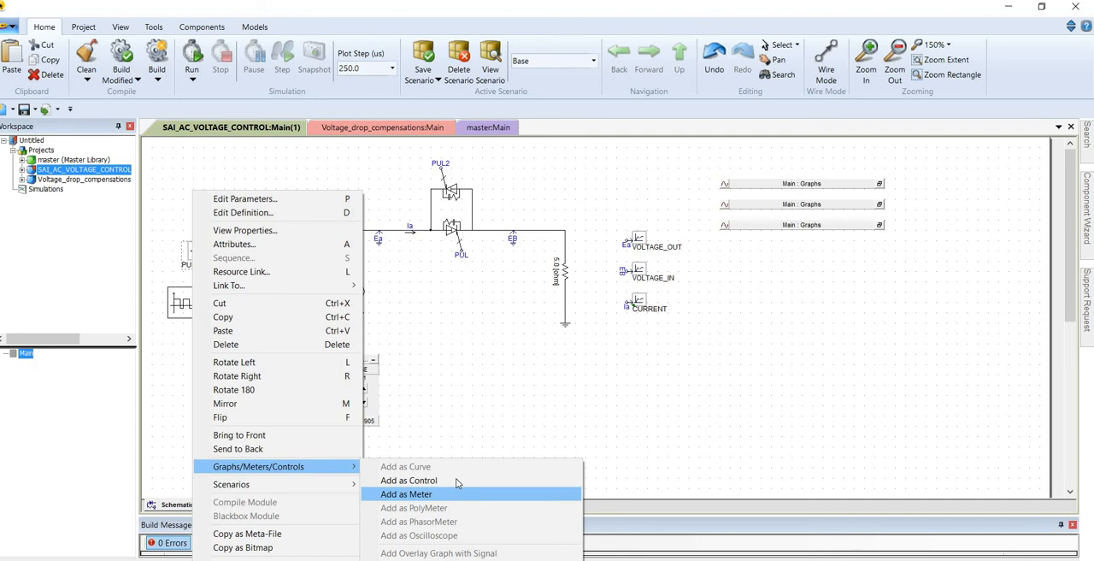
{"action": "left_click", "coordinate": [406, 495]}
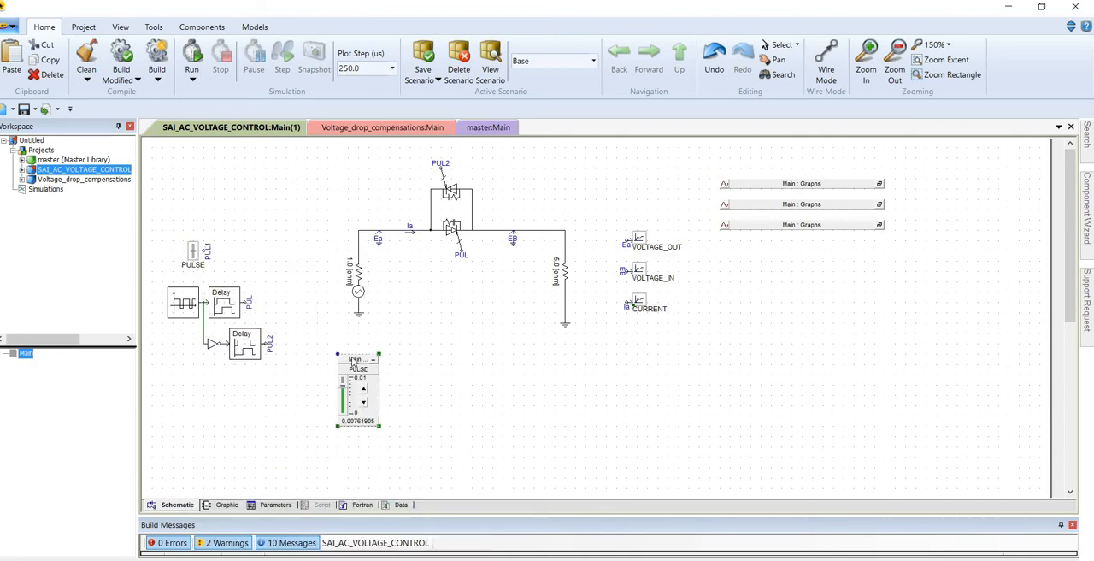
{"action": "right_click", "coordinate": [358, 389]}
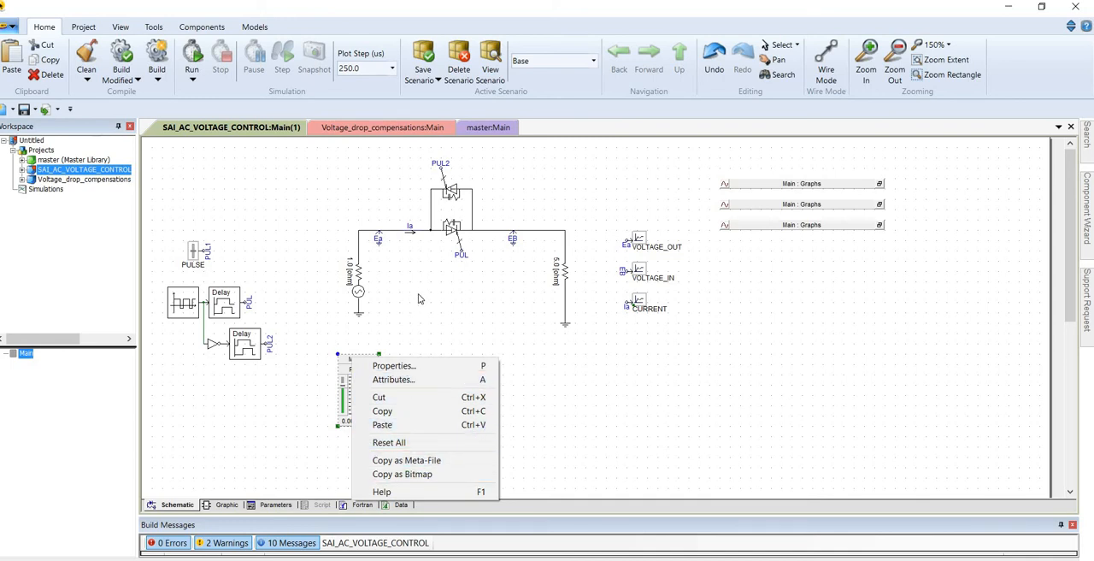
Step: Review the AC voltage source settings: 0.230 kV, 50 Hz, 0.0° phase
{"action": "left_click", "coordinate": [394, 366]}
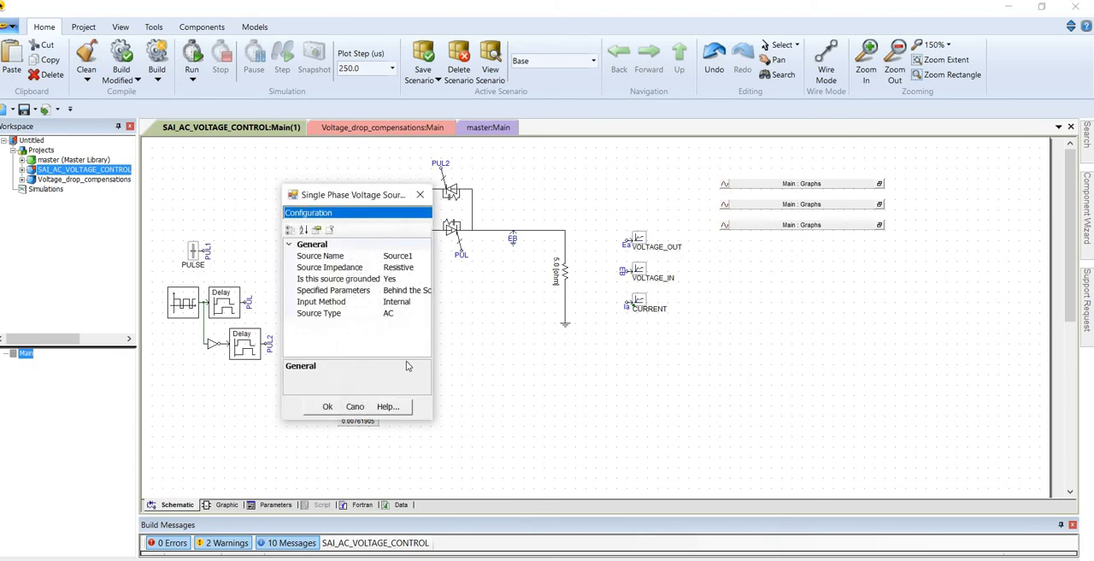
{"action": "mouse_move", "coordinate": [432, 420]}
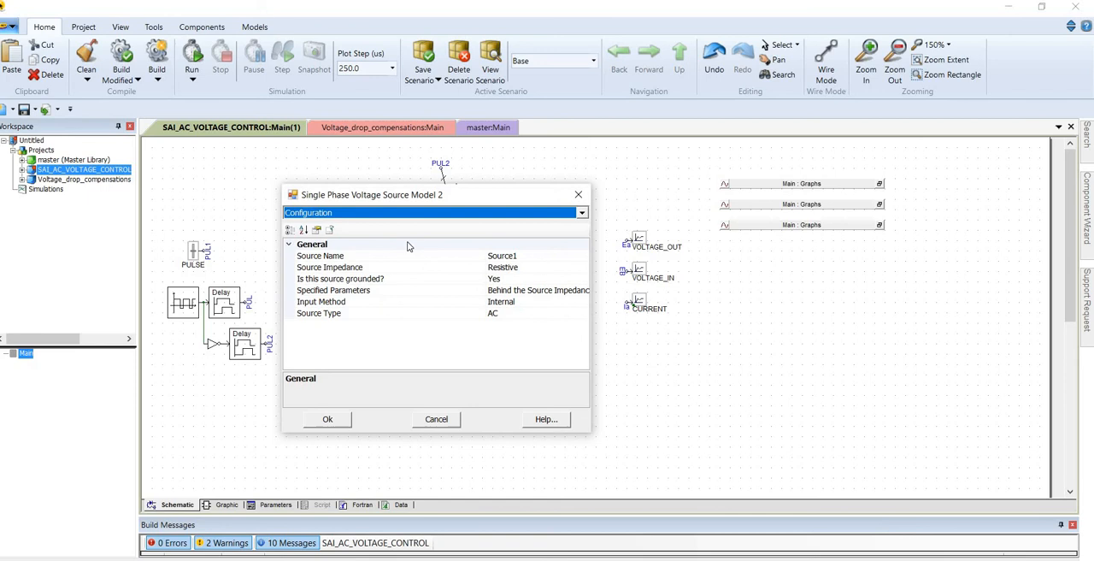
{"action": "mouse_move", "coordinate": [395, 216]}
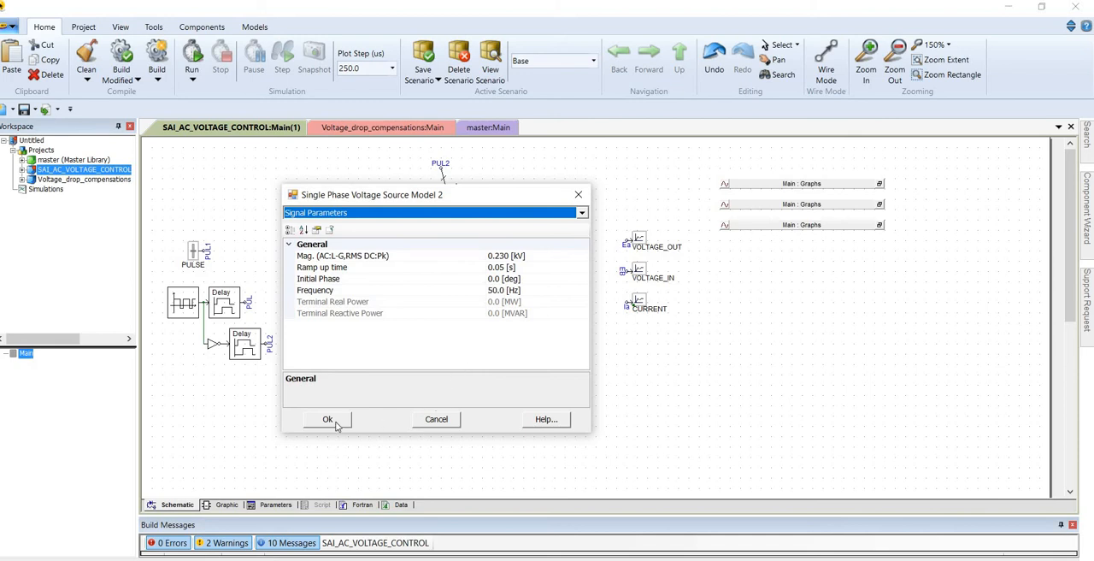
{"action": "mouse_move", "coordinate": [340, 421]}
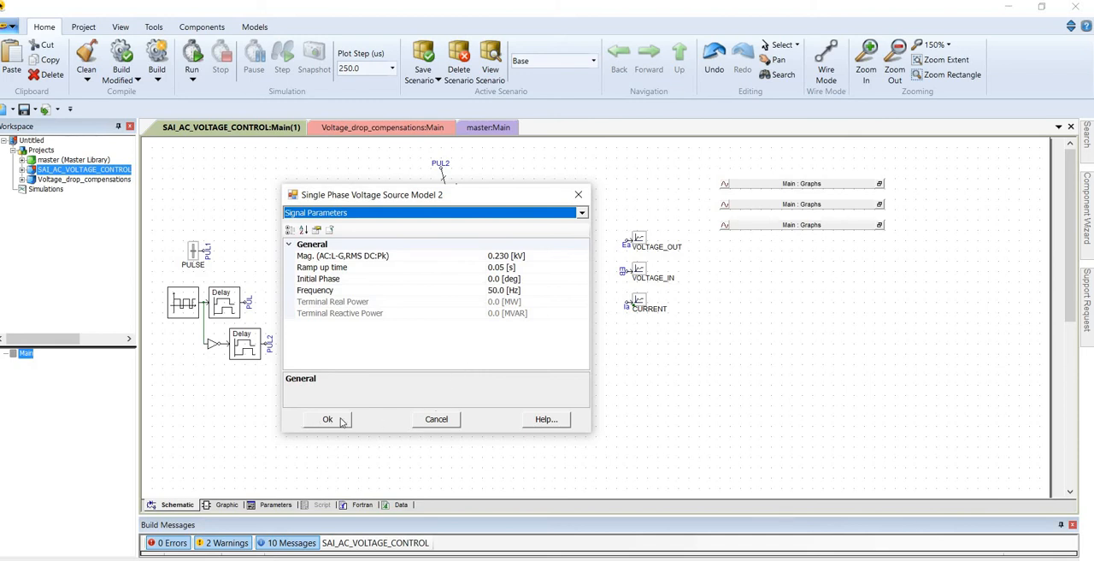
{"action": "left_click", "coordinate": [327, 419]}
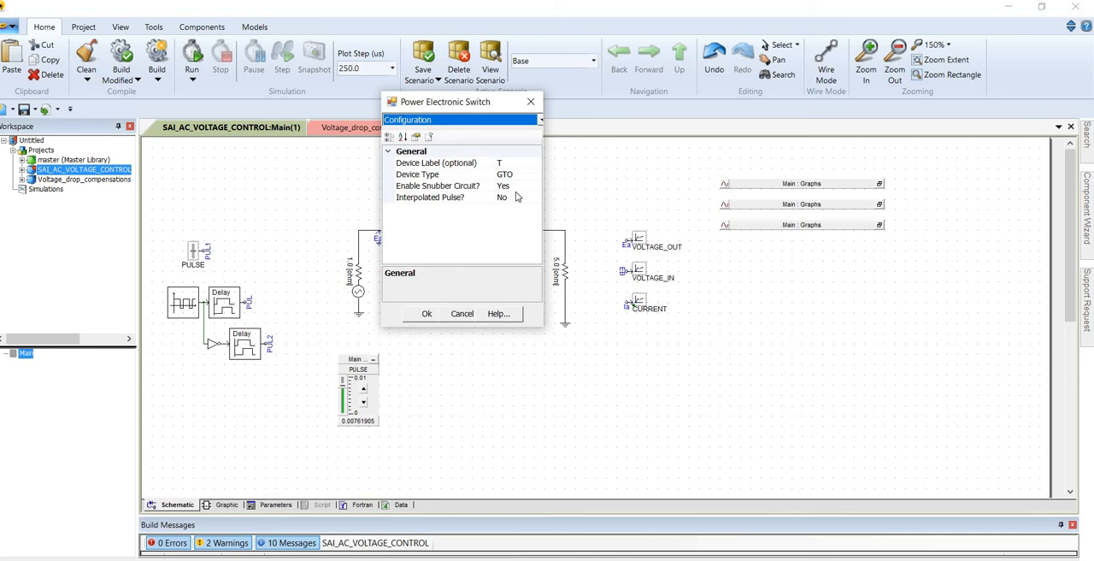
{"action": "mouse_move", "coordinate": [509, 211]}
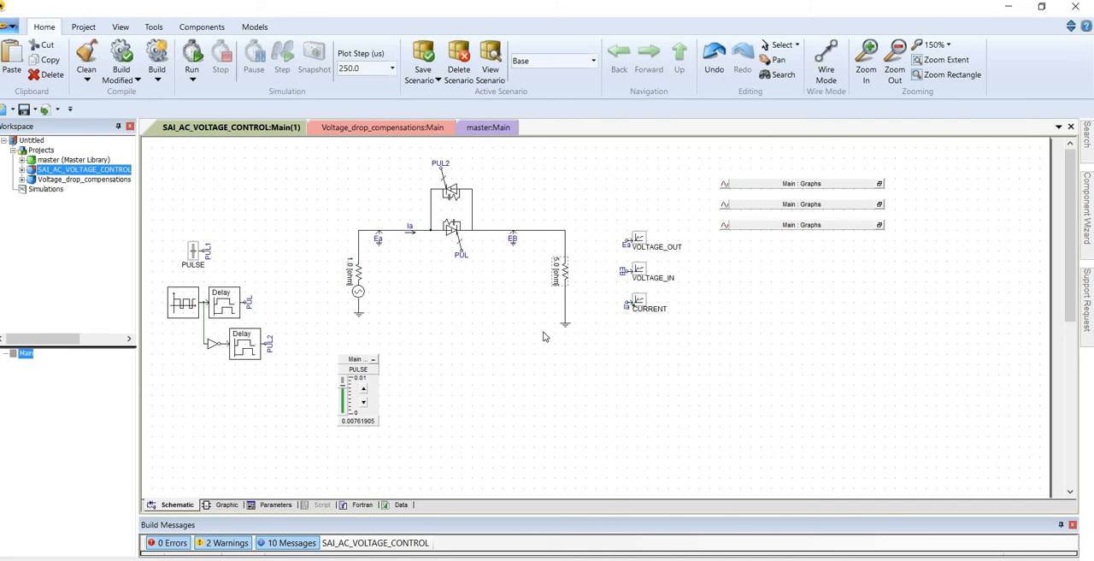
{"action": "mouse_move", "coordinate": [722, 273]}
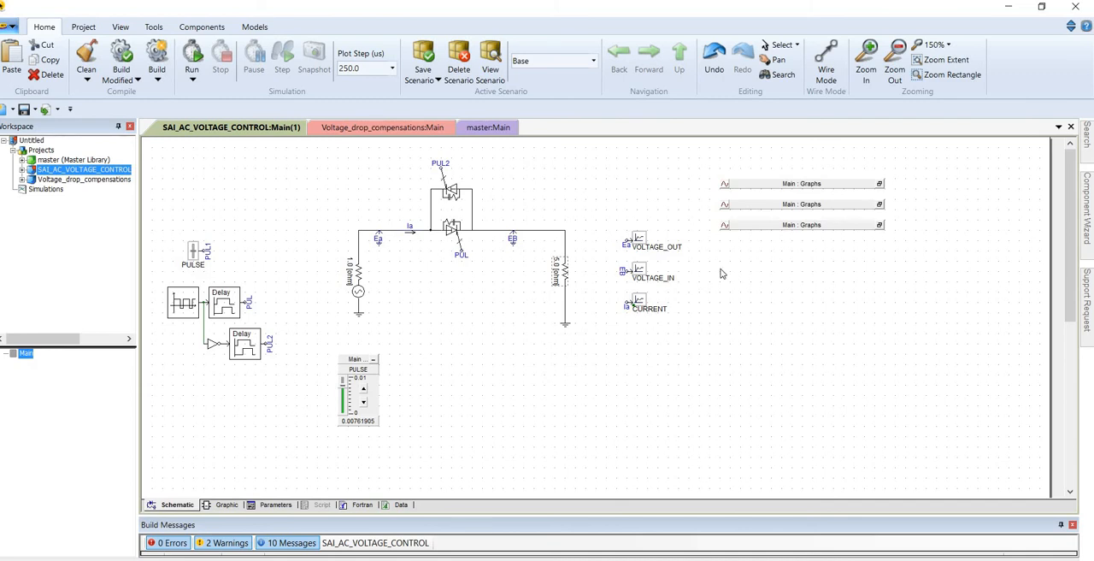
{"action": "mouse_move", "coordinate": [636, 305]}
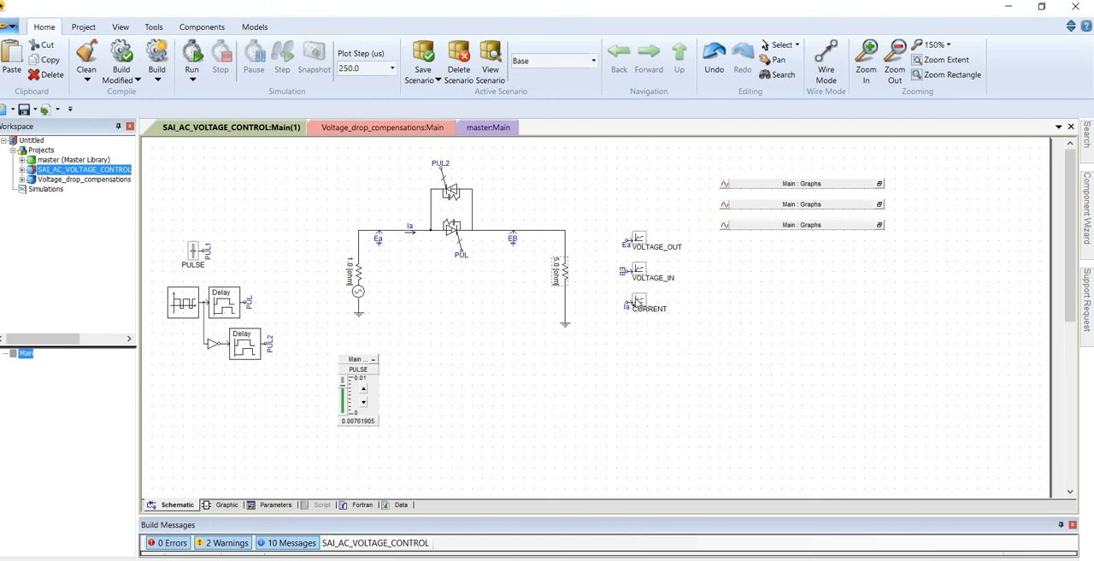
{"action": "mouse_move", "coordinate": [466, 256]}
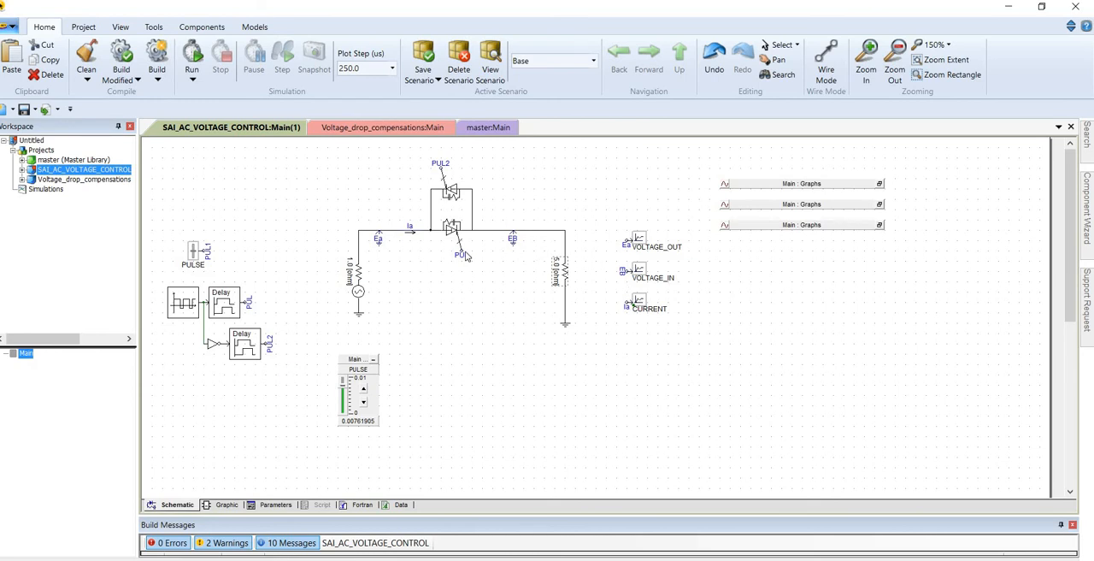
{"action": "mouse_move", "coordinate": [381, 242]}
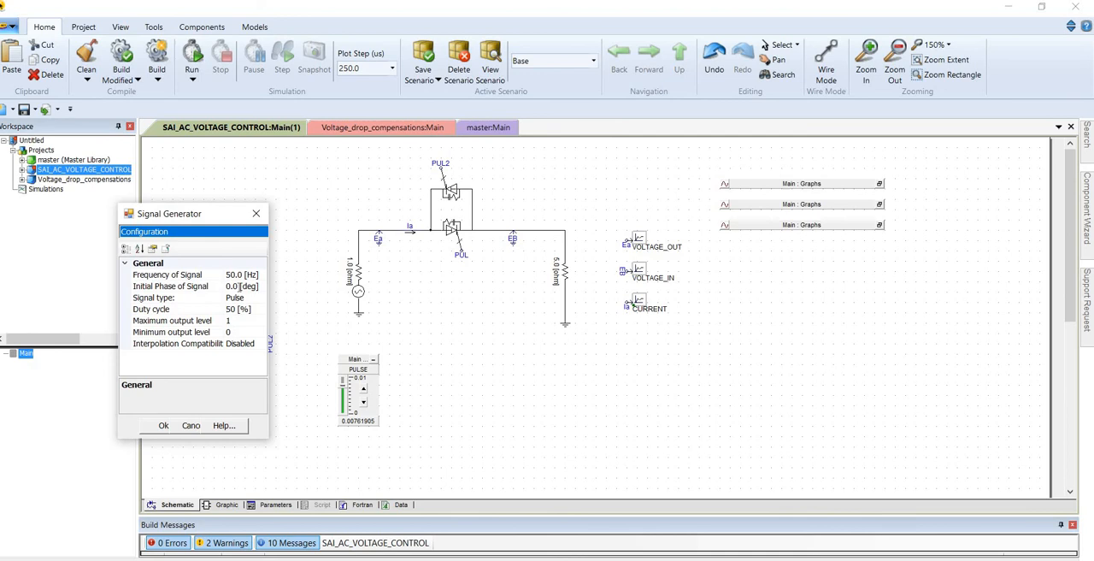
Step: Change the pulse signal generator's Initial Phase of Signal to 0.005 degrees
{"action": "left_click", "coordinate": [171, 285]}
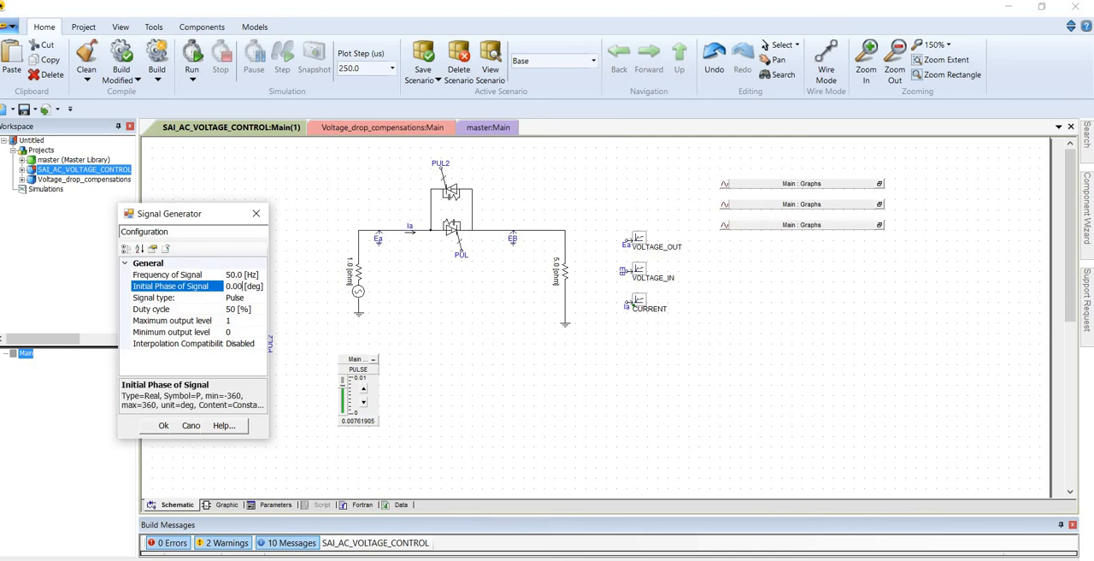
{"action": "type", "text": "0.005"}
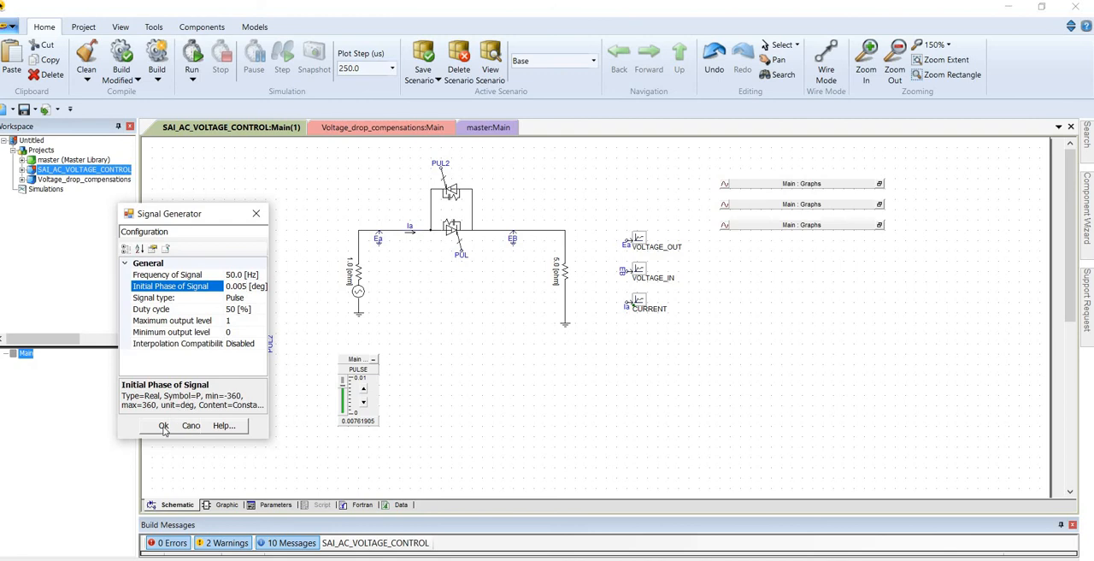
{"action": "left_click", "coordinate": [163, 426]}
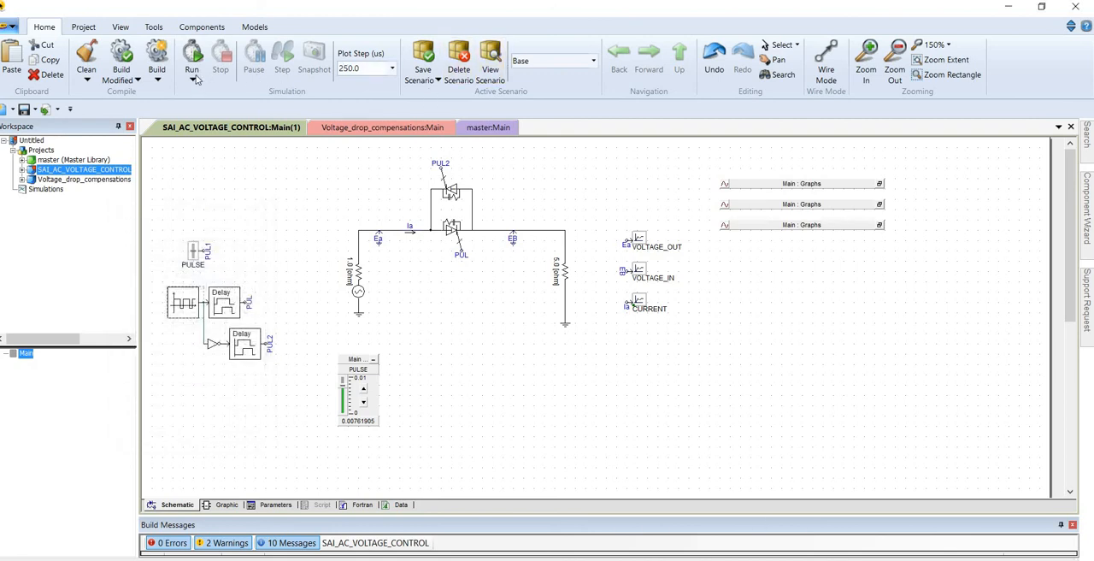
Step: Run the simulation to plot the CURRENT waveform oscillating around ±0.3
{"action": "left_click", "coordinate": [191, 61]}
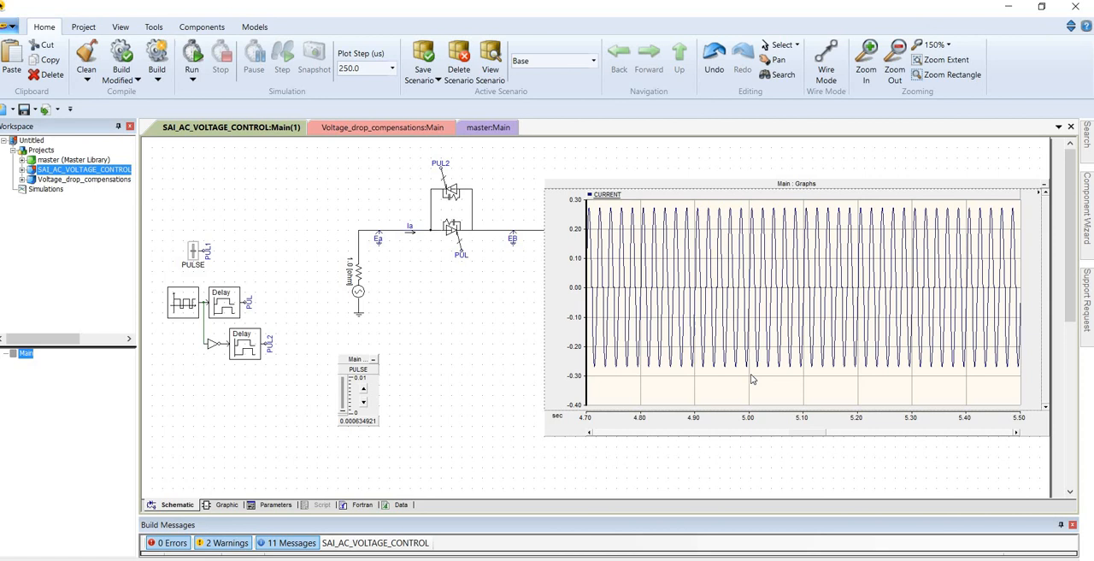
{"action": "mouse_move", "coordinate": [842, 209]}
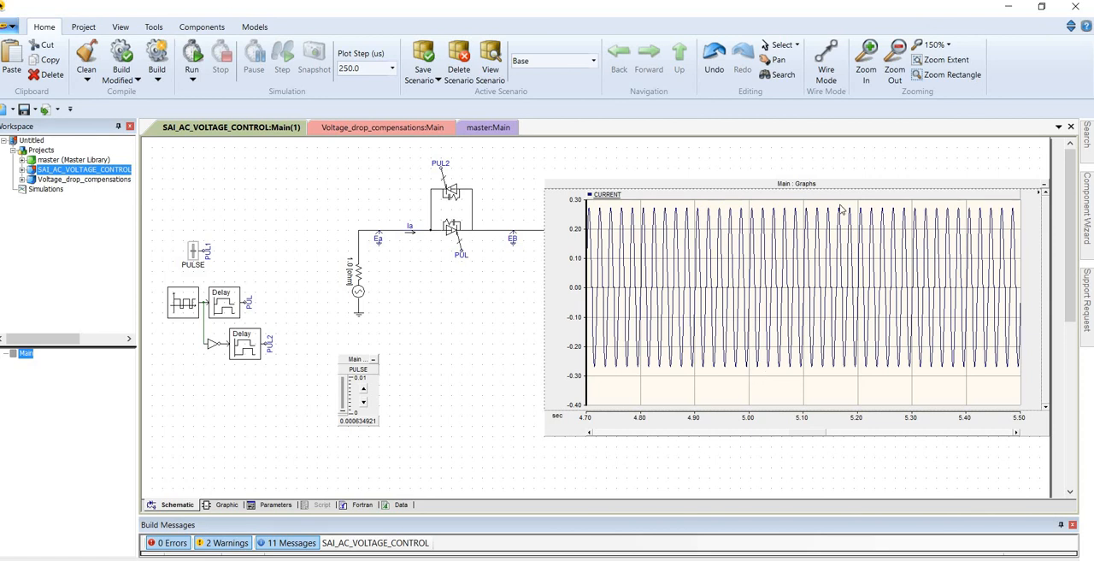
{"action": "mouse_move", "coordinate": [858, 205]}
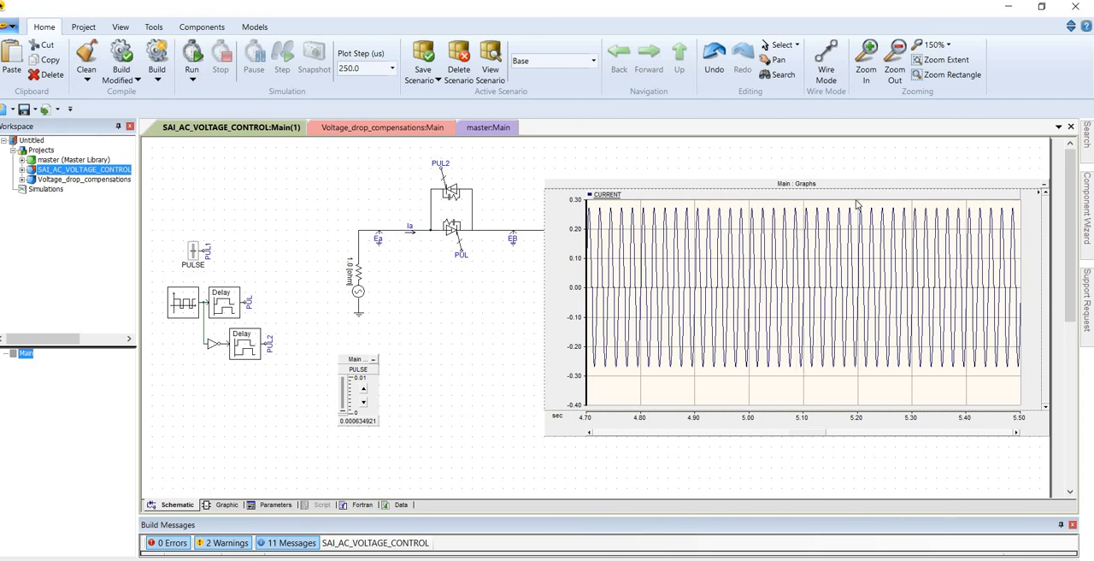